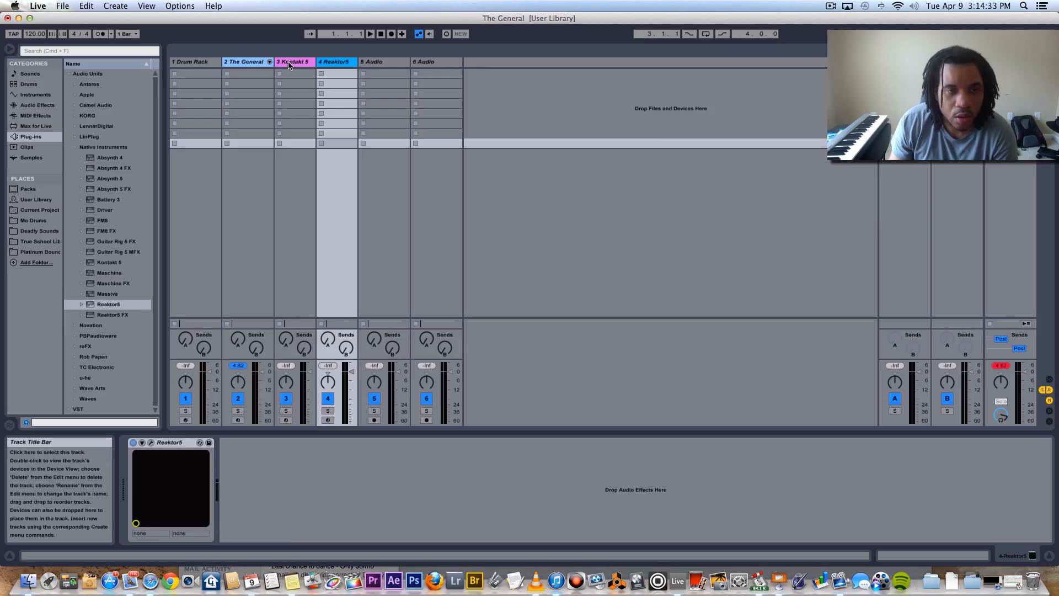
- Show The General track's Drum Rack with its layered Kick Androgyny 2 instrument rack
left_click(293, 62)
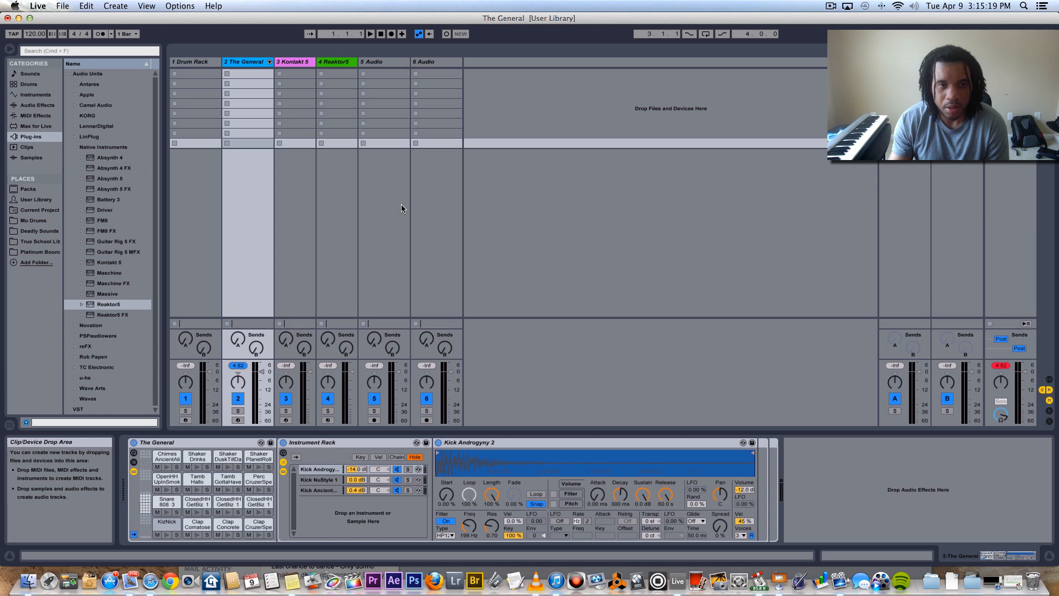
mouse_move(421, 219)
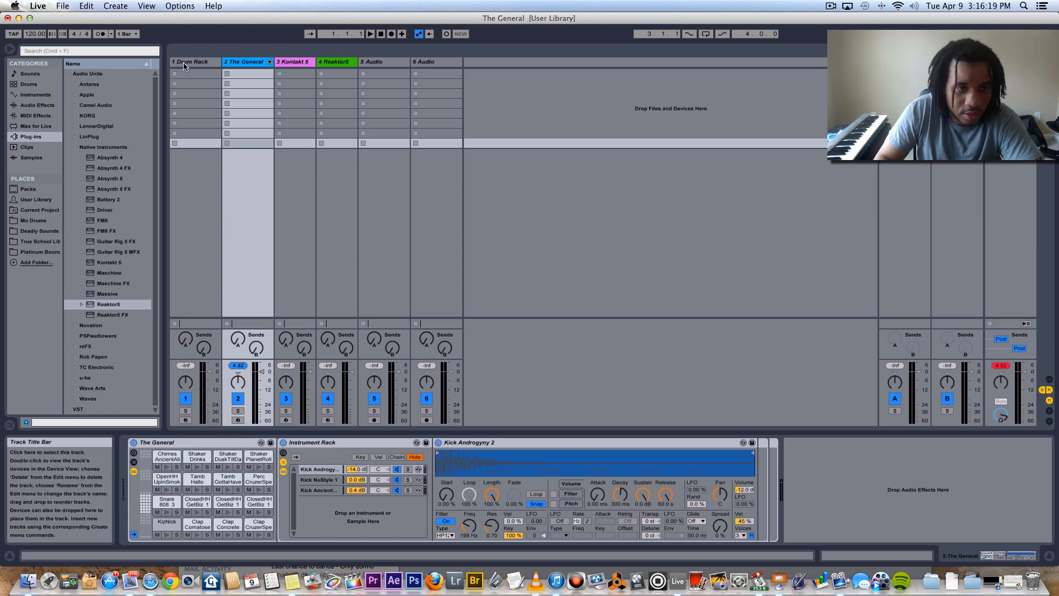
- Select the 1 Drum Rack track to show its empty pad grid
left_click(191, 61)
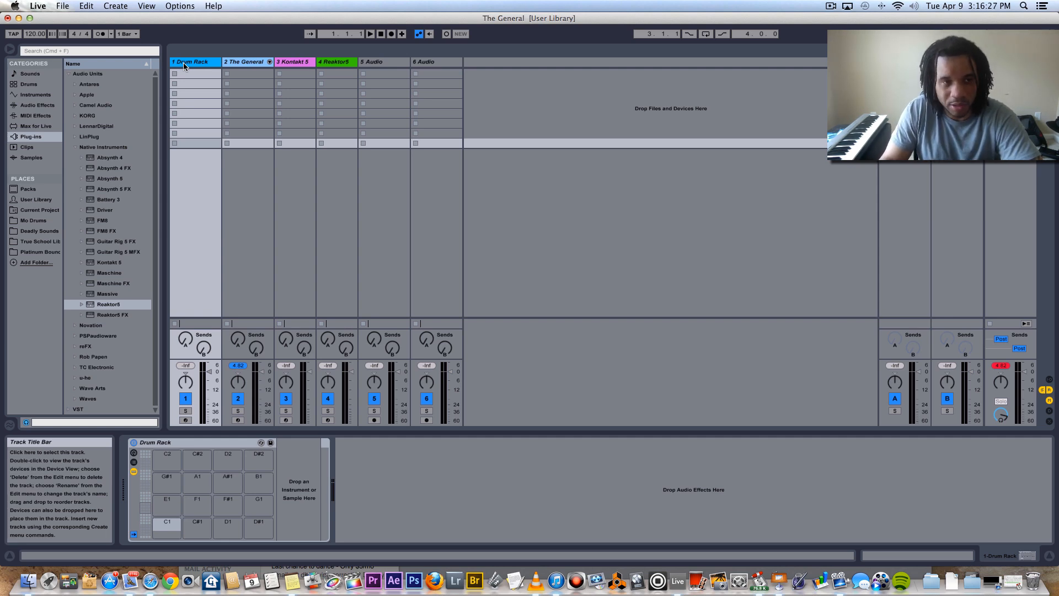
mouse_move(197, 485)
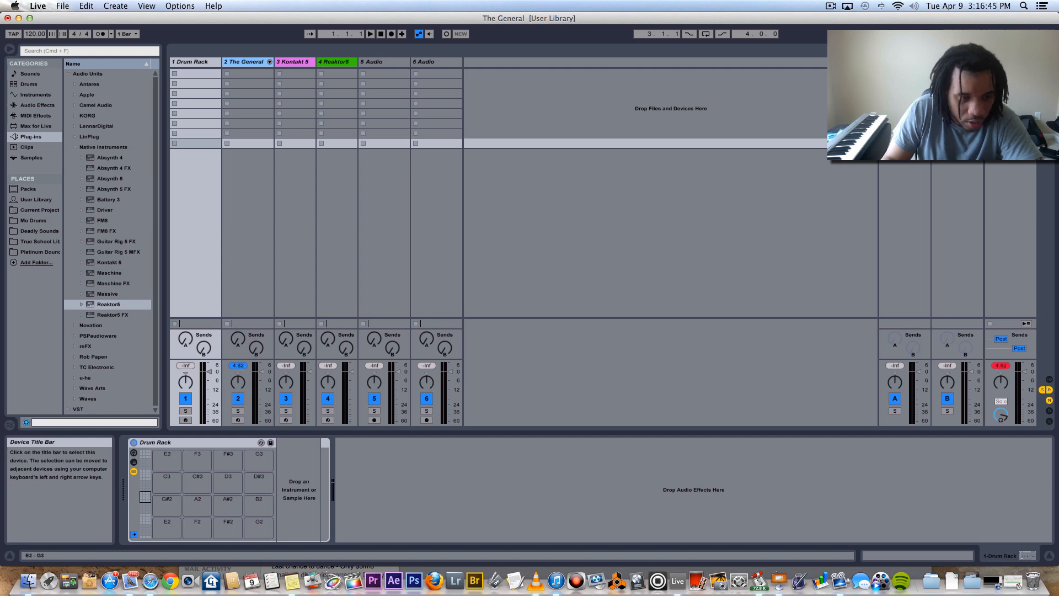
- Select pad E2, browse Instruments then Audio Effects, and select the Drum Rack device
left_click(166, 525)
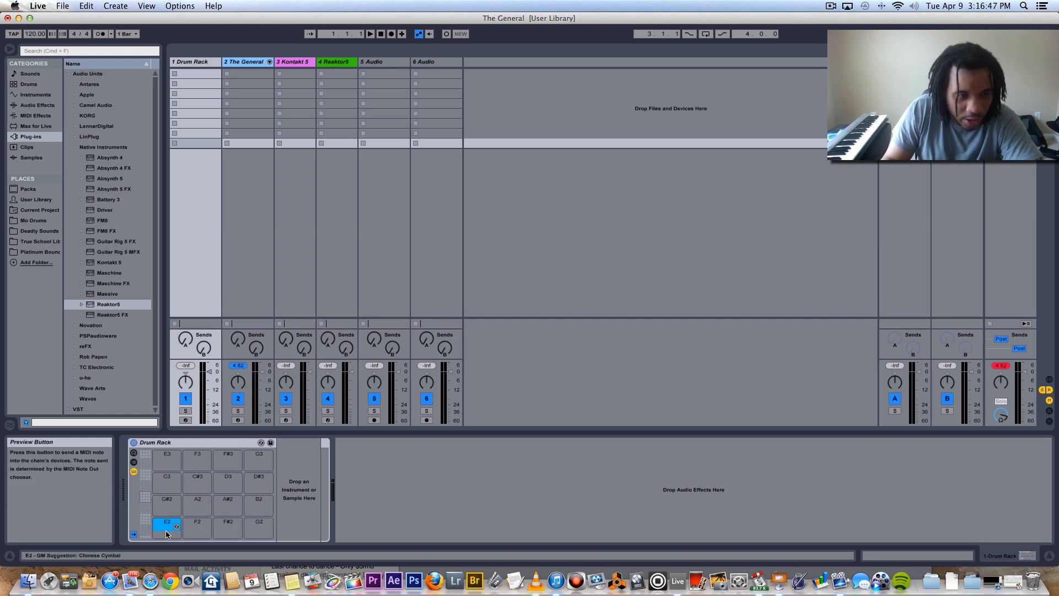
left_click(35, 95)
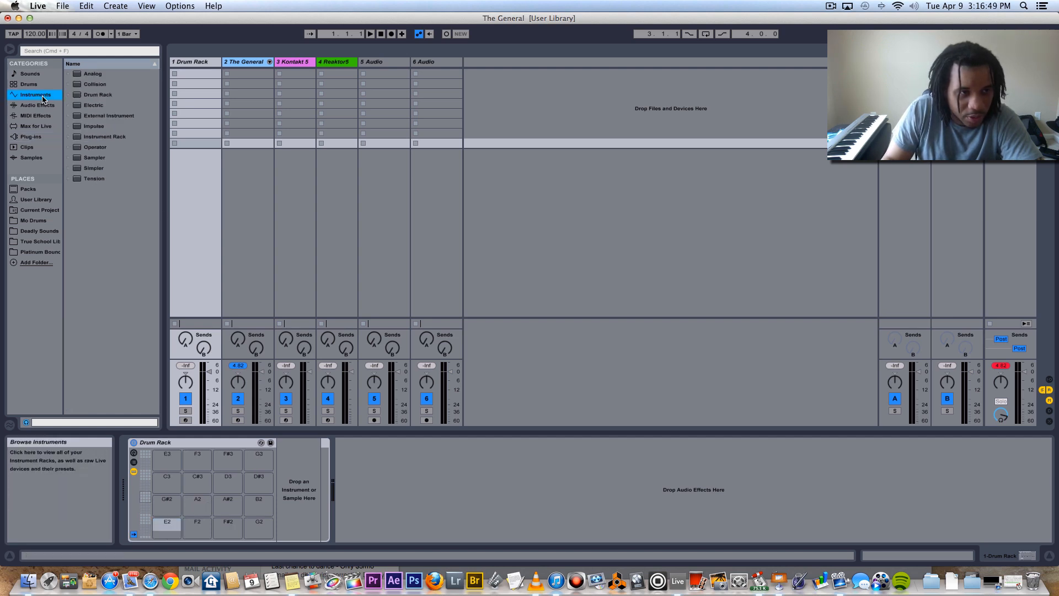
left_click(38, 105)
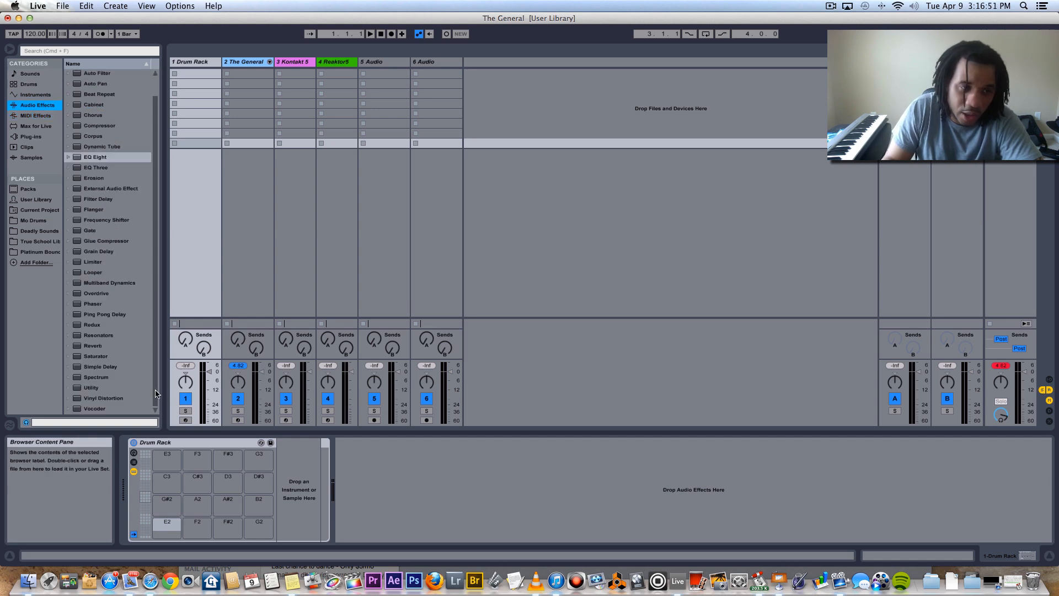
left_click(197, 524)
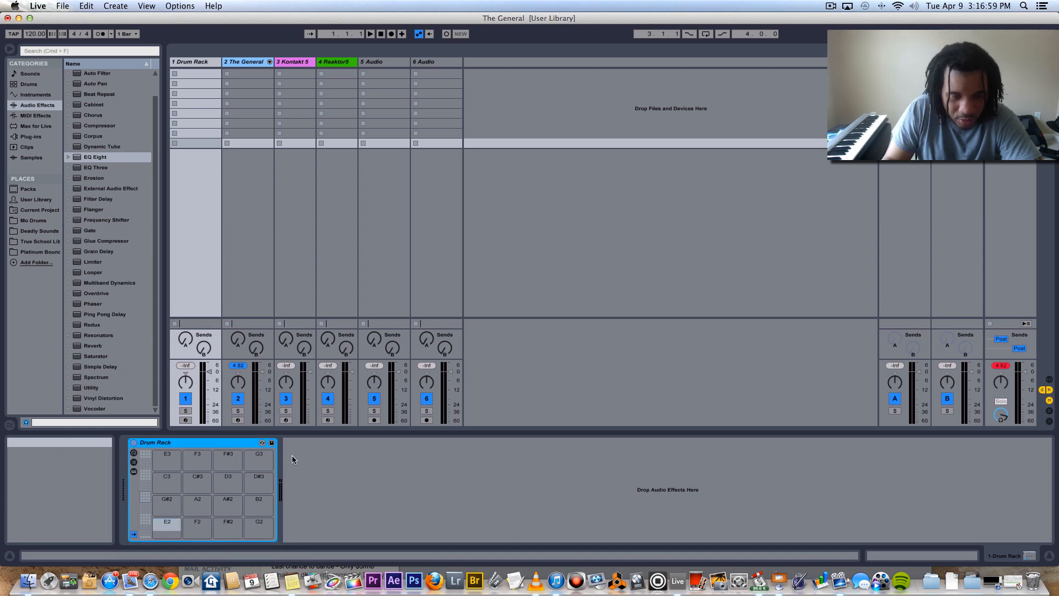
mouse_move(166, 459)
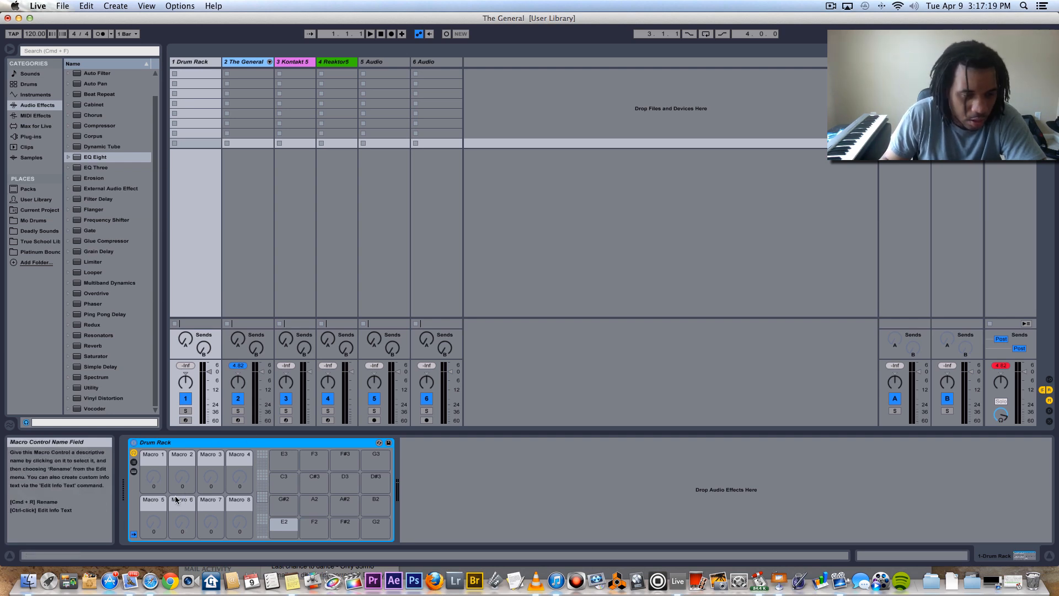
mouse_move(182, 473)
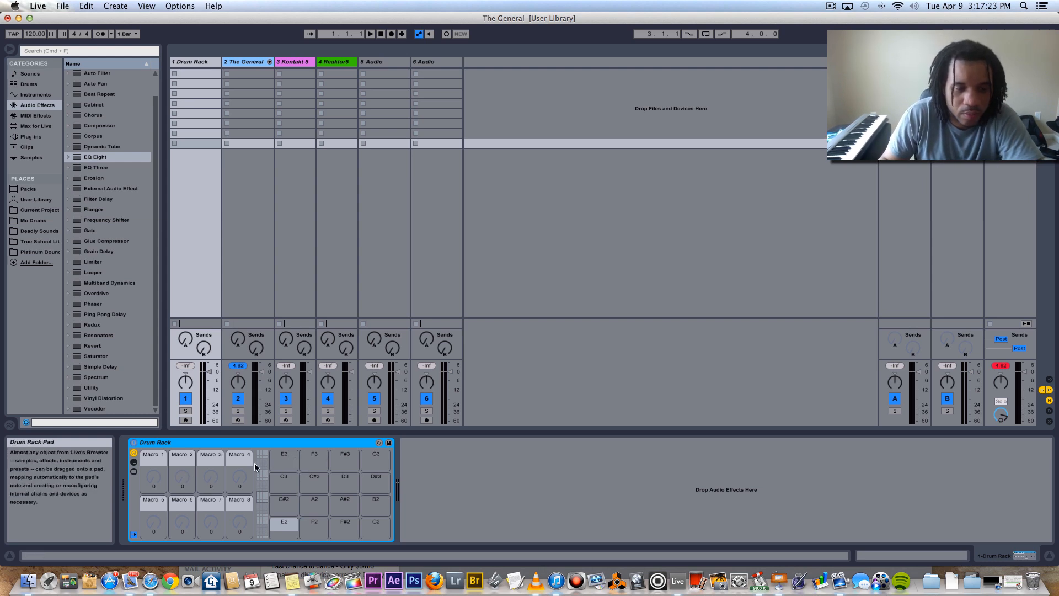
- Hide the Drum Rack's macro controls and arm the track for recording
left_click(135, 453)
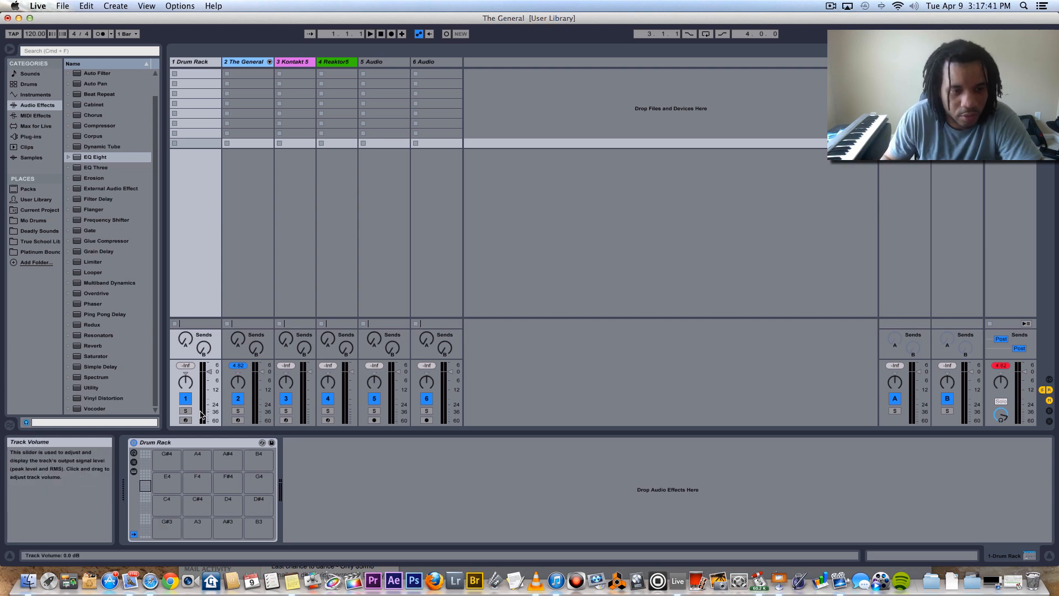
left_click(186, 419)
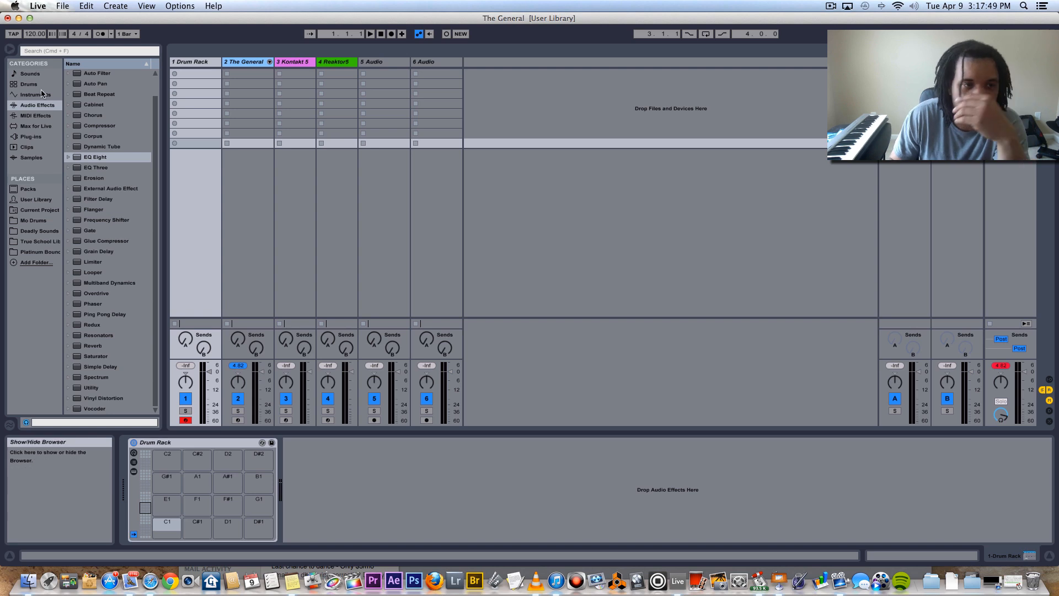
- In Drums > Drum Hits > Kick, audition DM Kik07 and Kik05, then pick DM Kik01
left_click(29, 84)
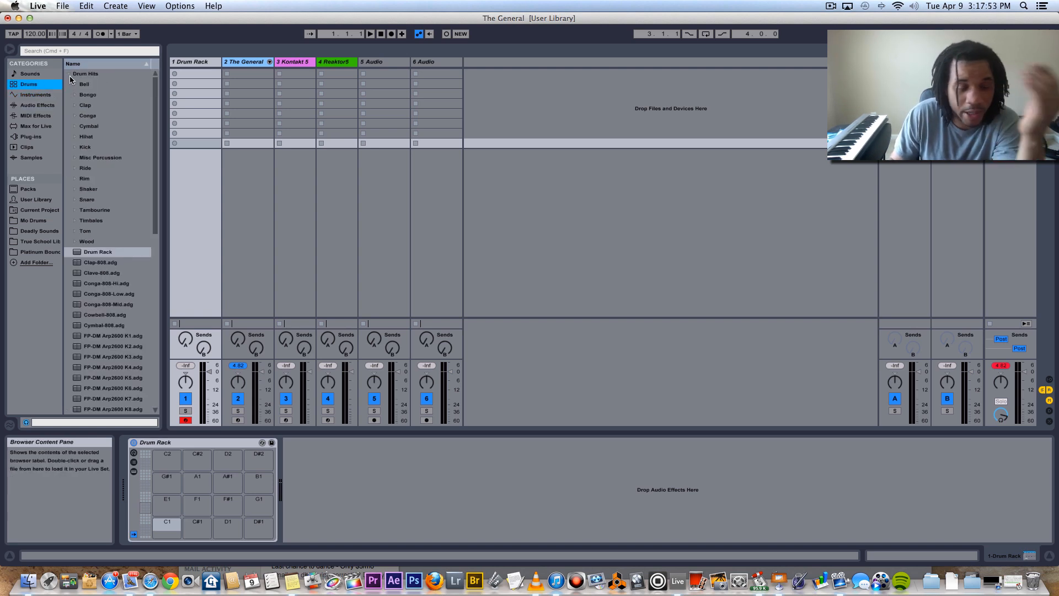
left_click(70, 73)
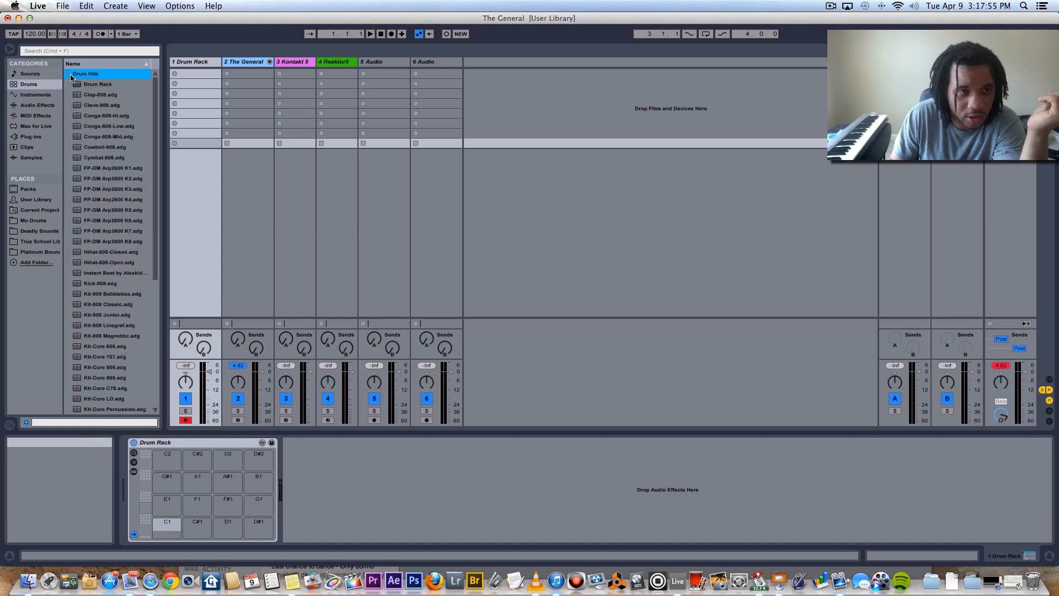
left_click(86, 74)
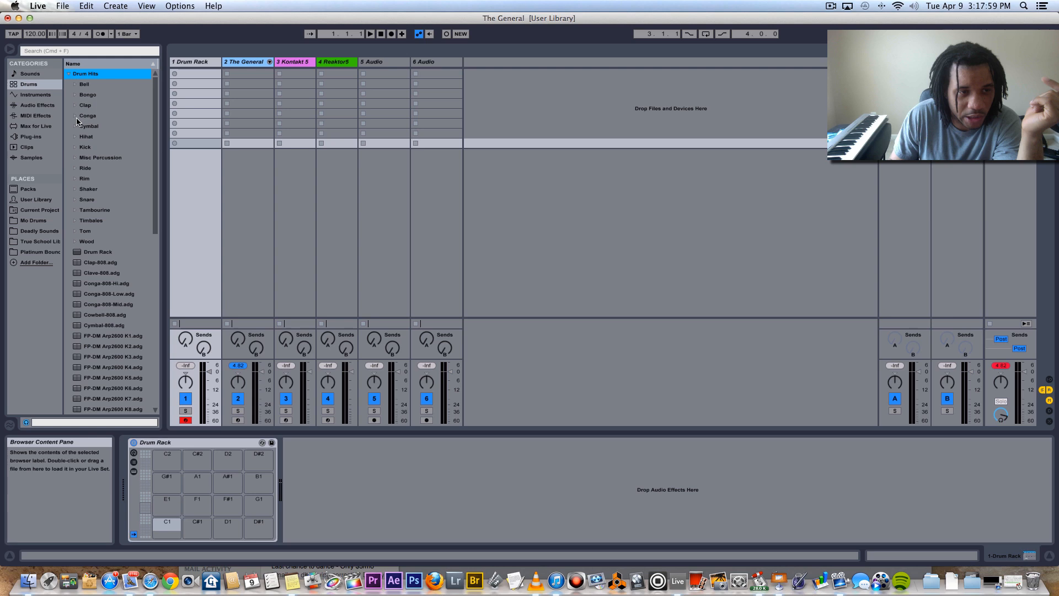
left_click(85, 147)
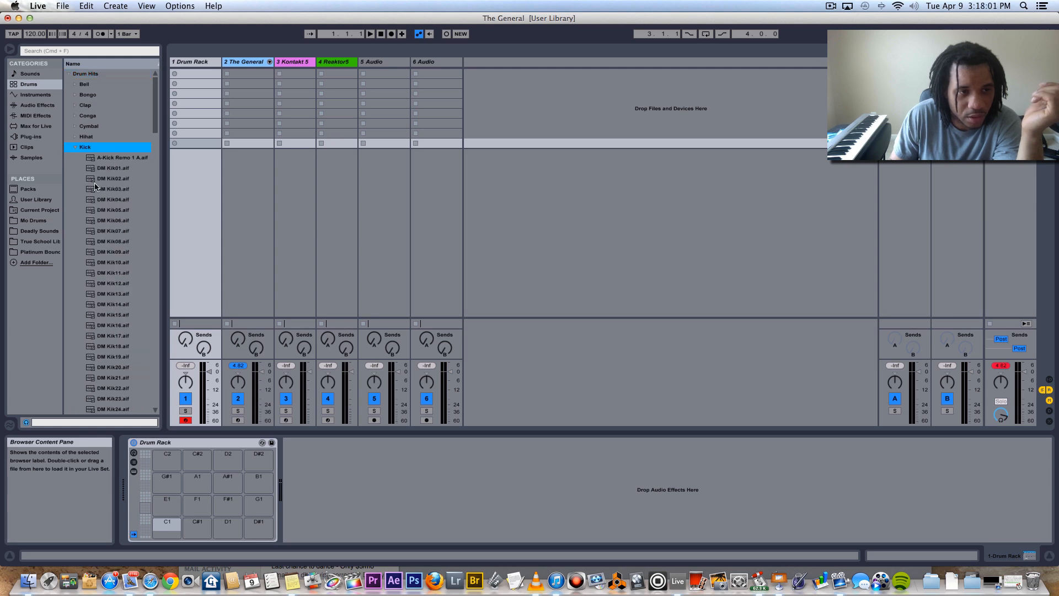
left_click(113, 231)
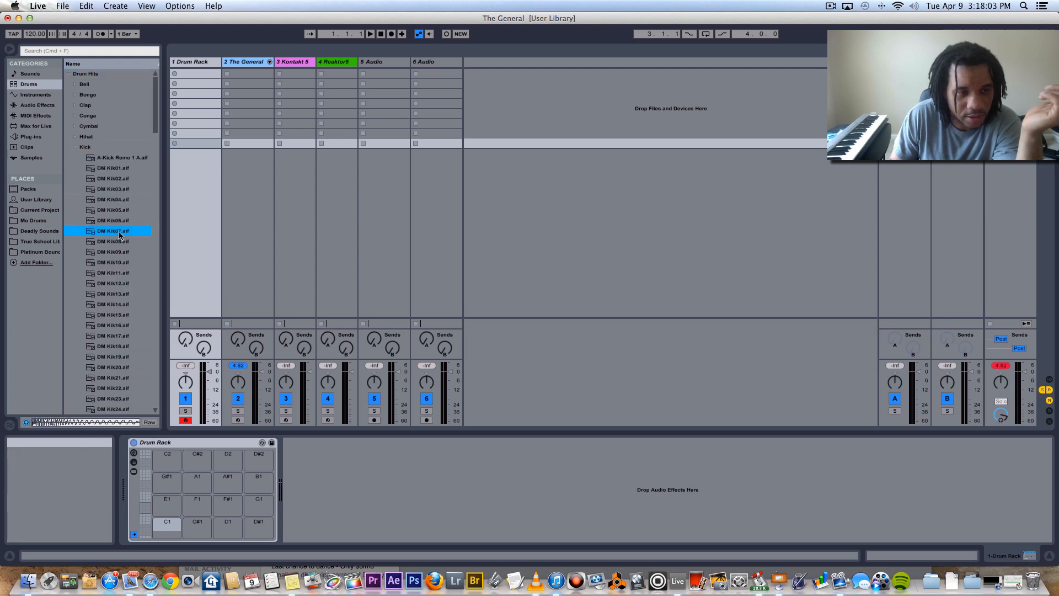
left_click(113, 210)
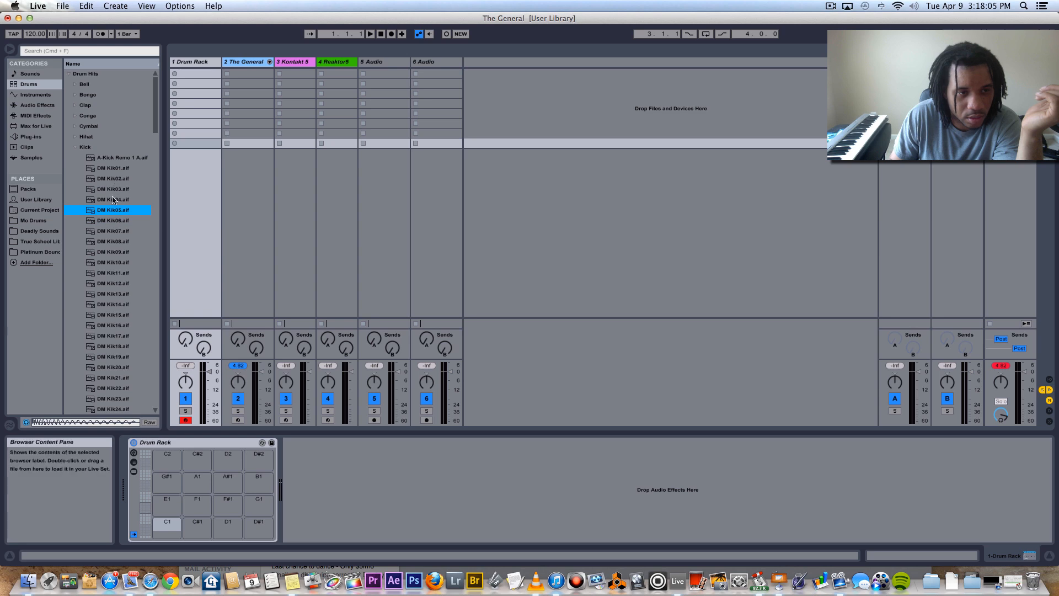
left_click(113, 168)
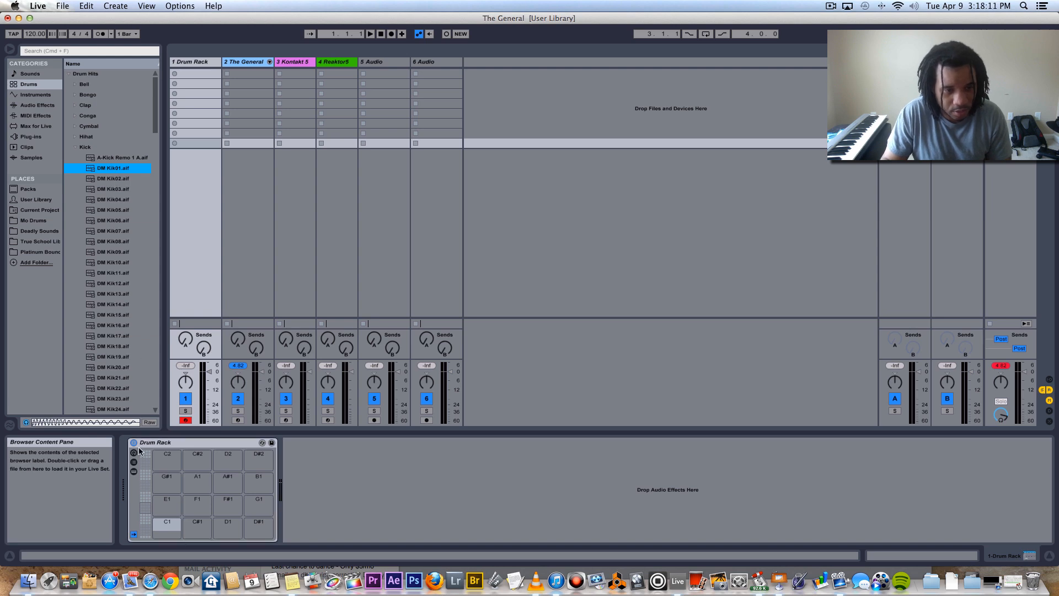
- Load DM Kik01 onto pad C1, then layer Kick FRI 02 on it as an Instrument Rack
left_click(167, 522)
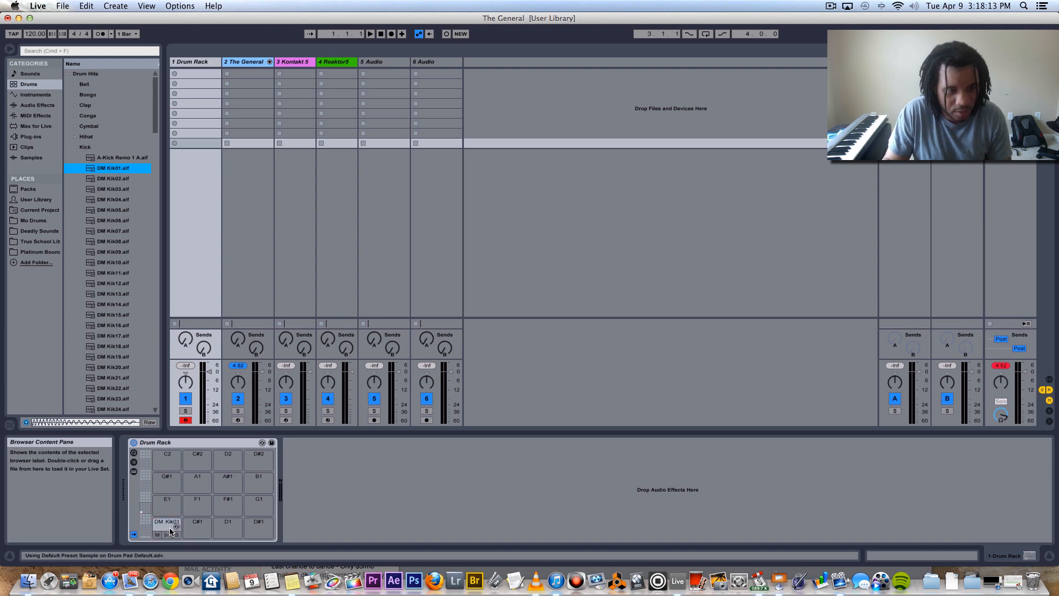
scroll("down", 3)
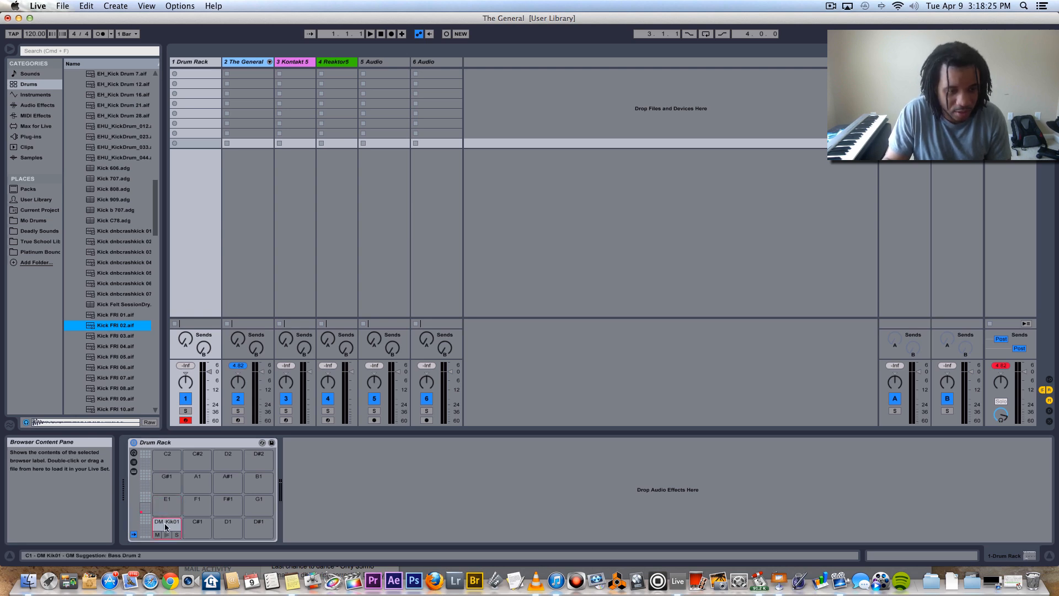
left_click(167, 522)
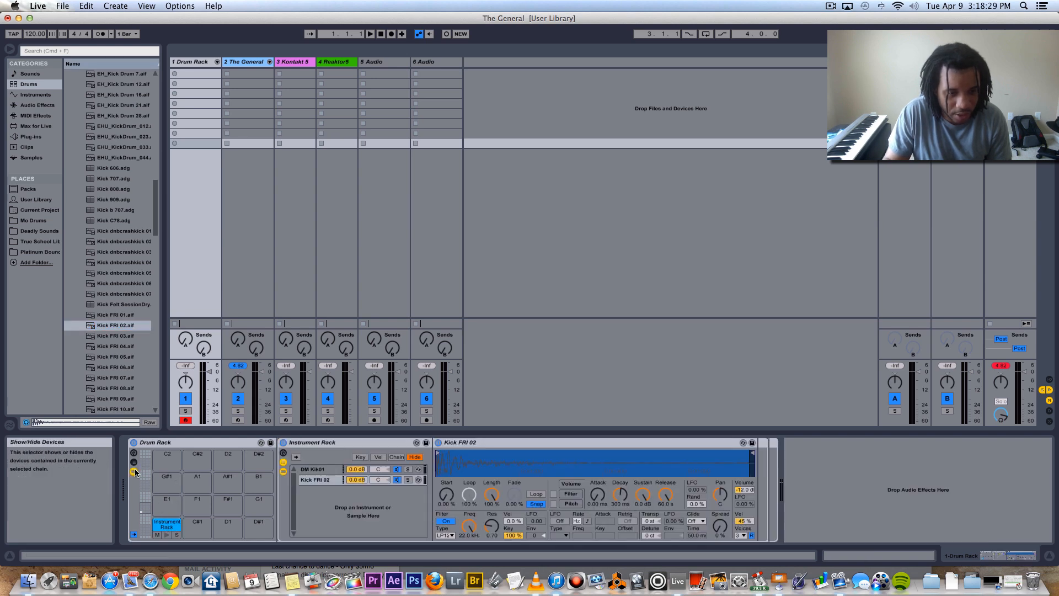
left_click(314, 469)
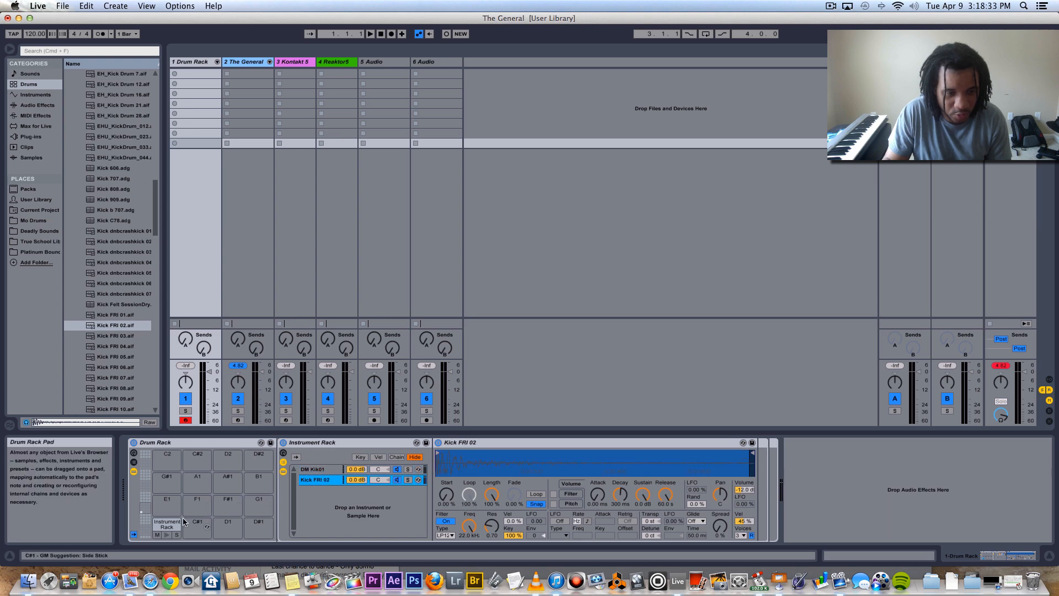
- Select the C1 rack, show Kick FRI 02's Simpler and enable a high-pass filter
left_click(166, 523)
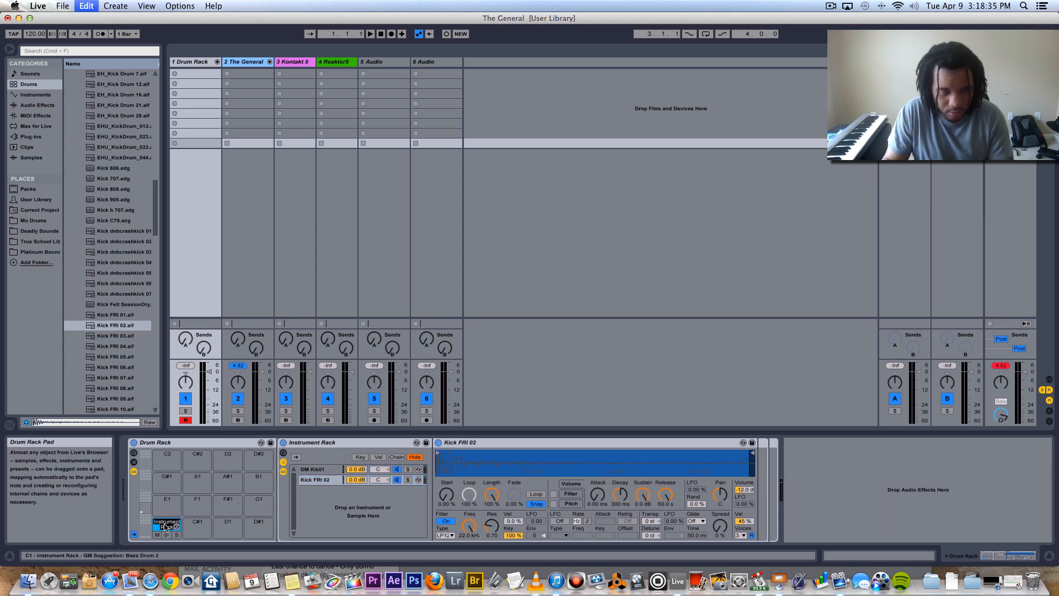
left_click(167, 522)
type("Kick")
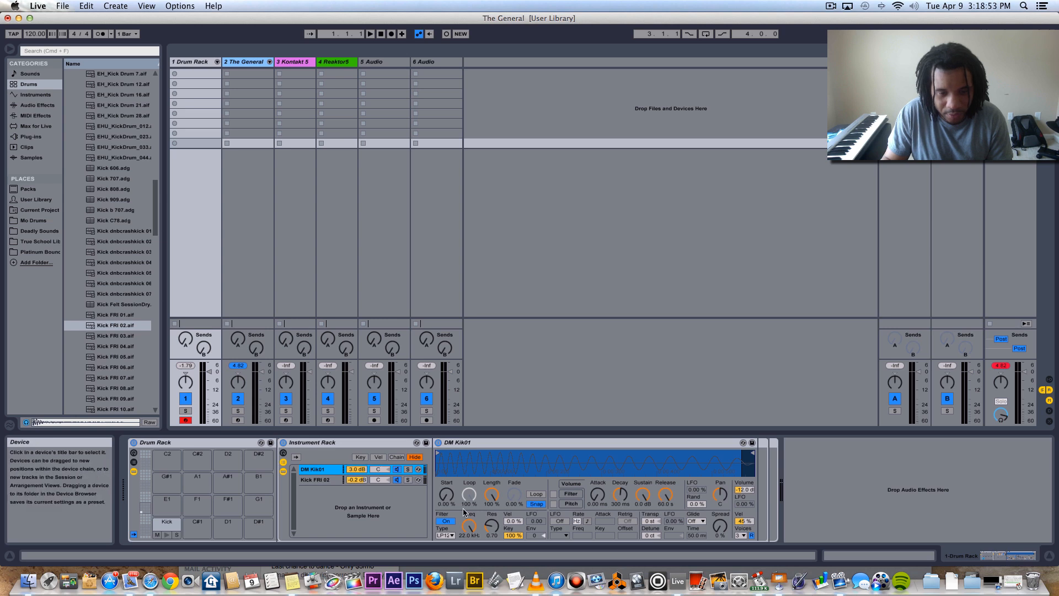
mouse_move(470, 529)
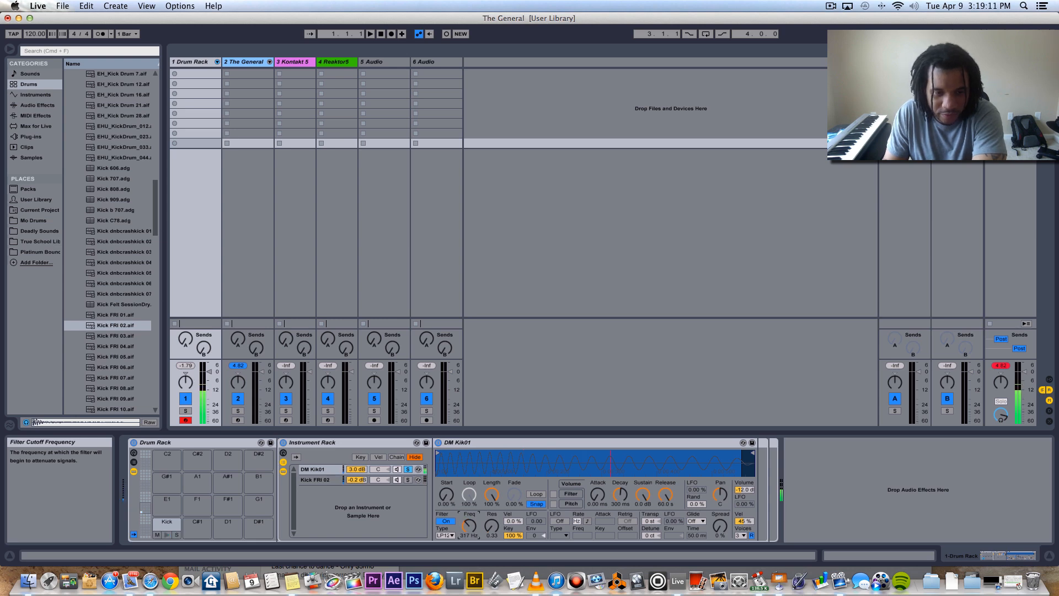
left_click(317, 480)
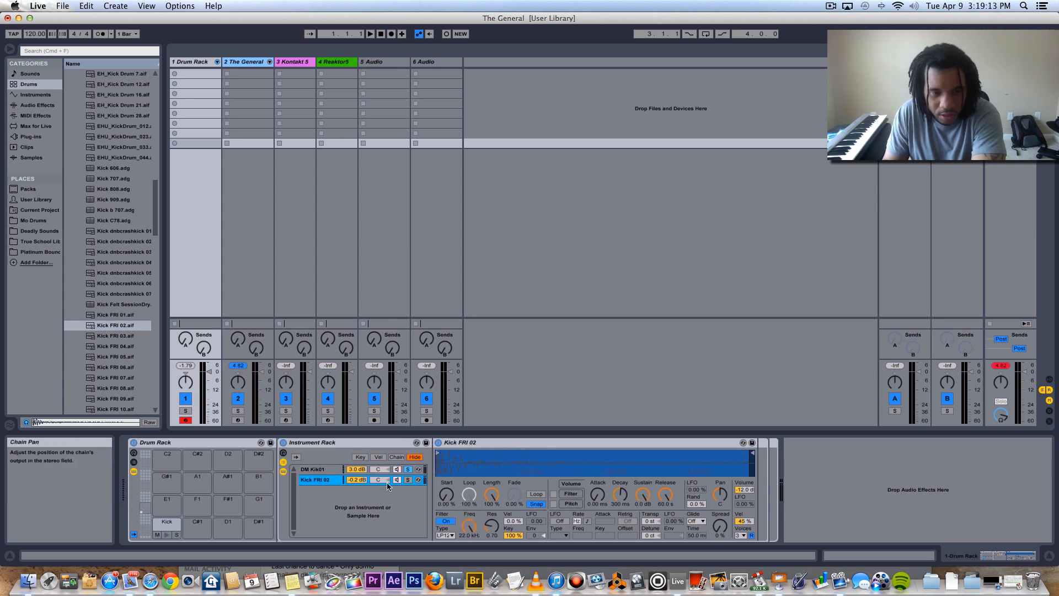
left_click(409, 480)
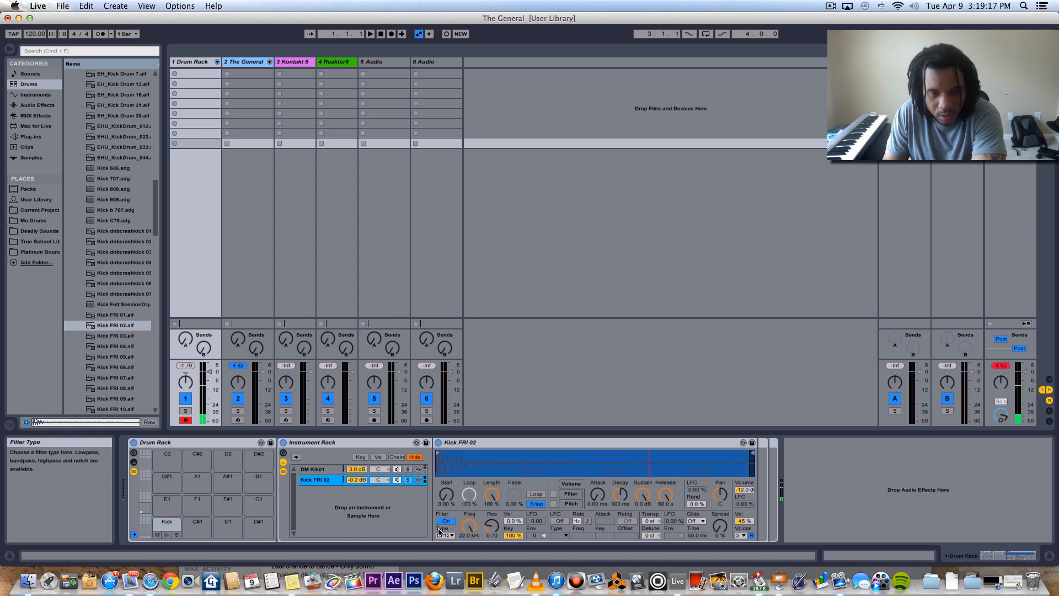
left_click(317, 480)
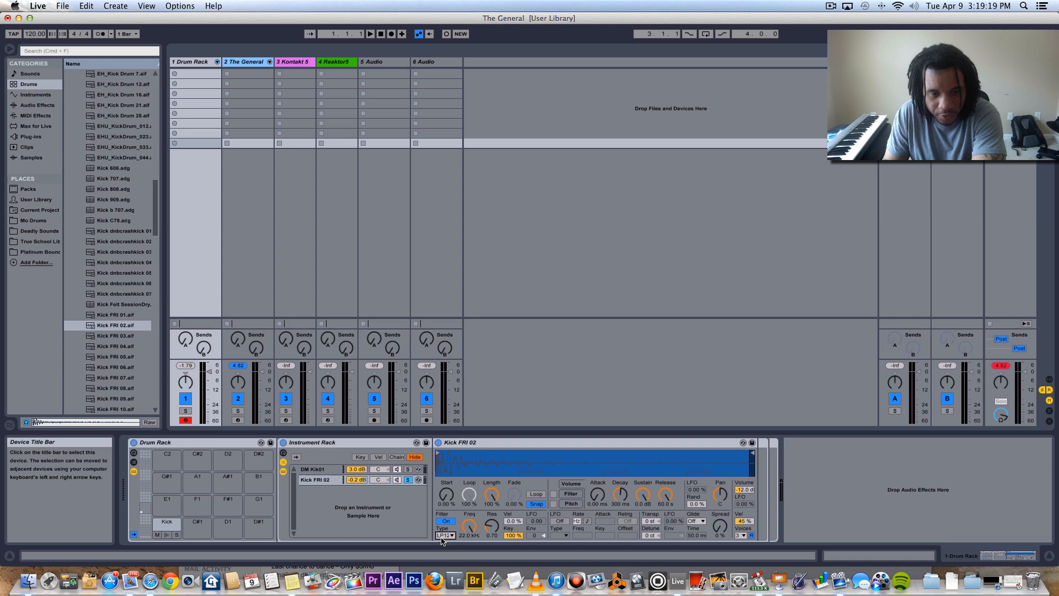
left_click(444, 535)
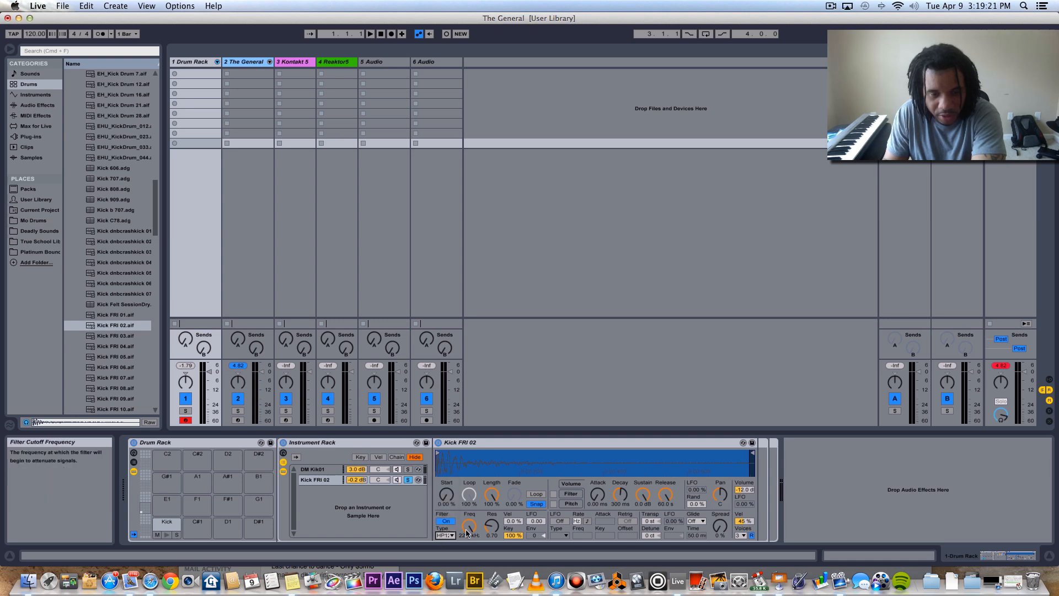
- Set the cutoff near 244 Hz, raise resonance, and lower the chain to -11 dB
left_click_drag(470, 527, 471, 513)
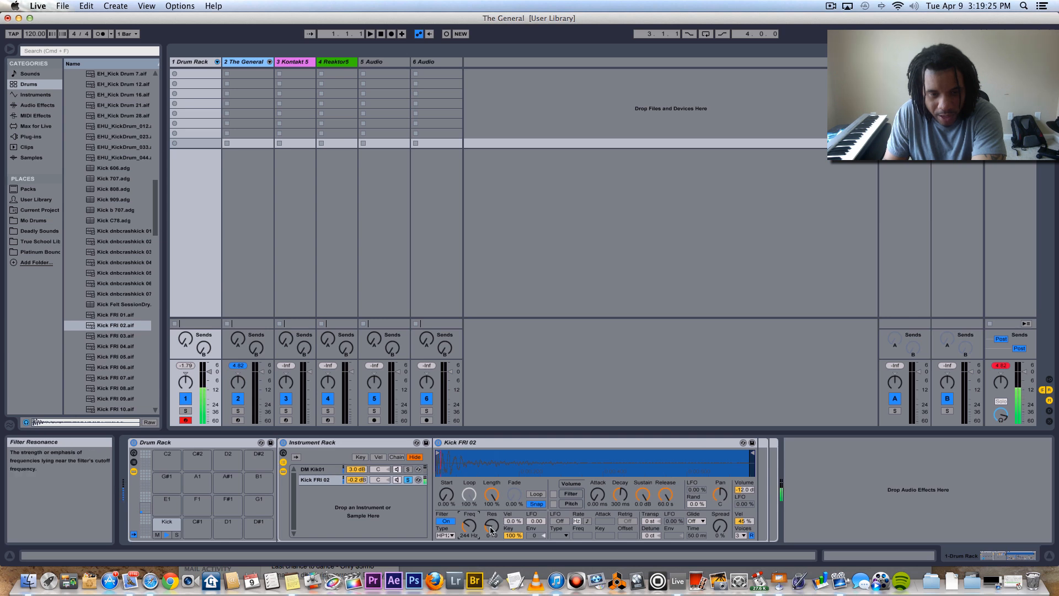
left_click_drag(492, 528, 492, 513)
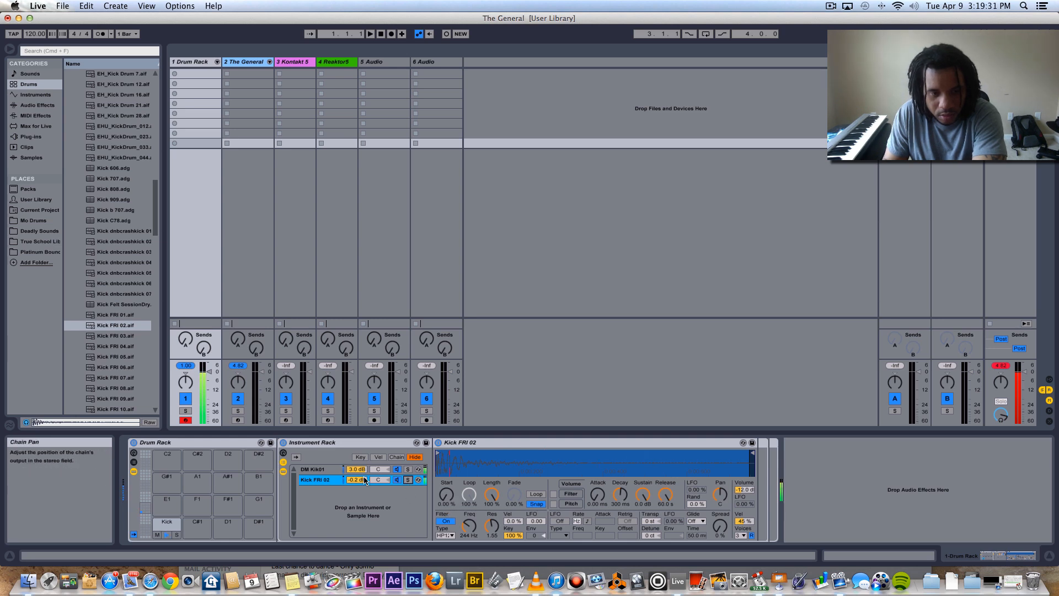
left_click_drag(356, 480, 357, 493)
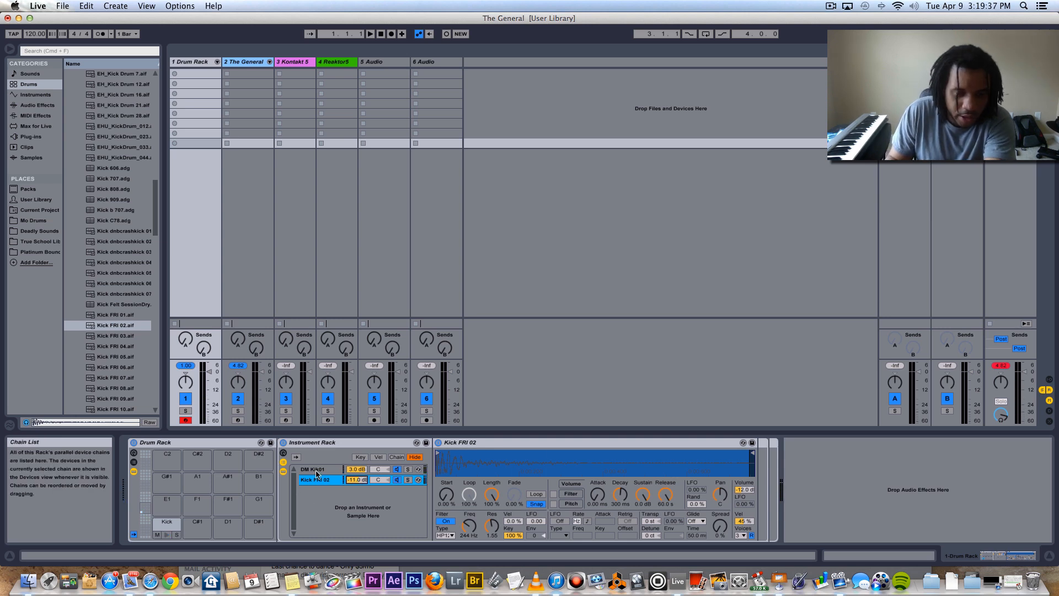
- Show the DM Kik01 chain's Simpler and pick EQ Eight from Audio Effects
left_click(312, 469)
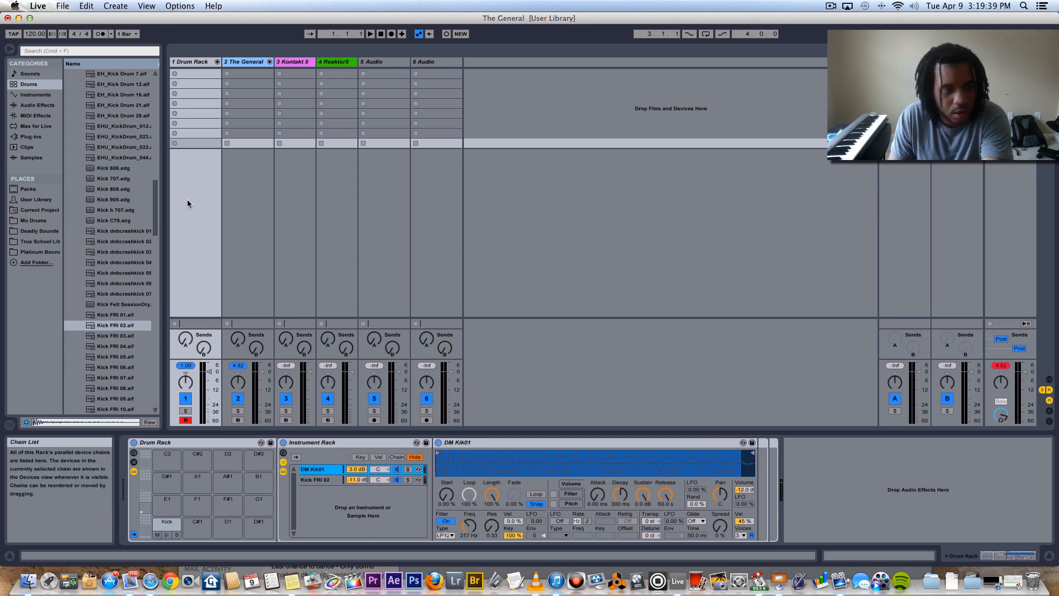
left_click(36, 104)
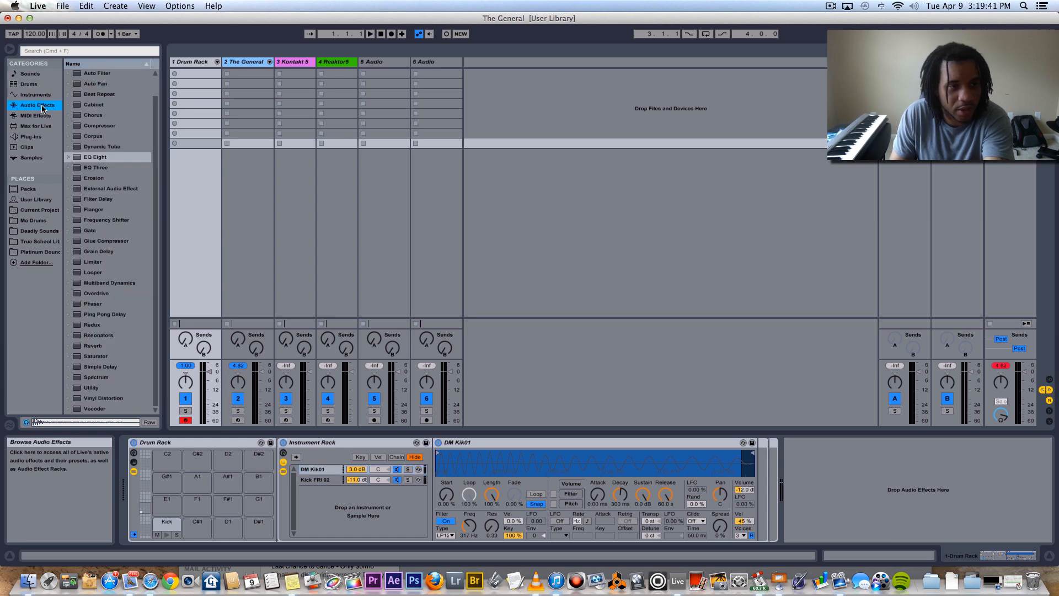
left_click(95, 157)
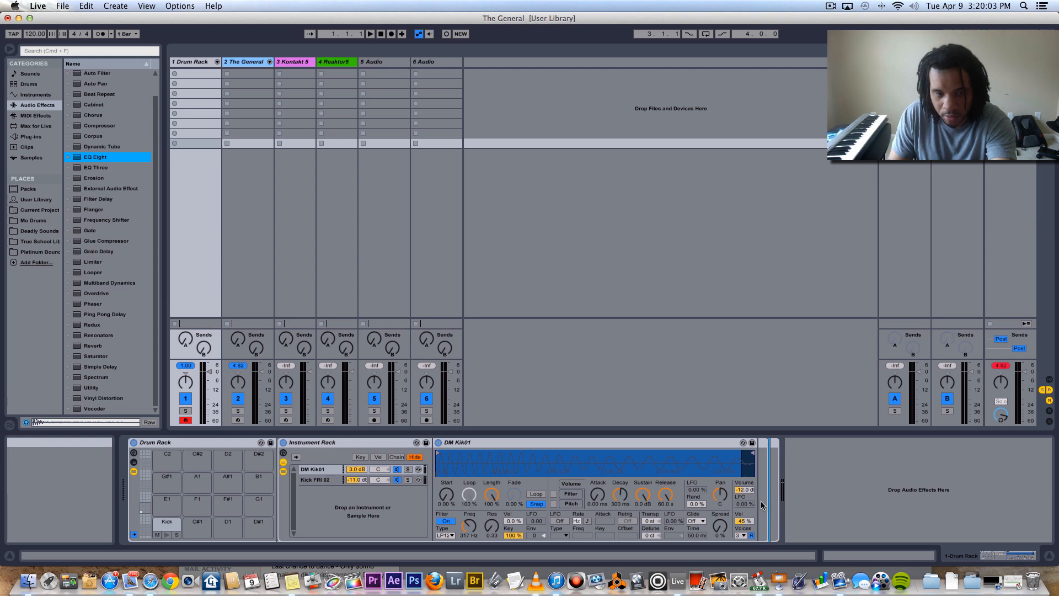
- Insert EQ Eight after the DM Kik01 Simpler, audition the kick and reshape a band
double_click(95, 156)
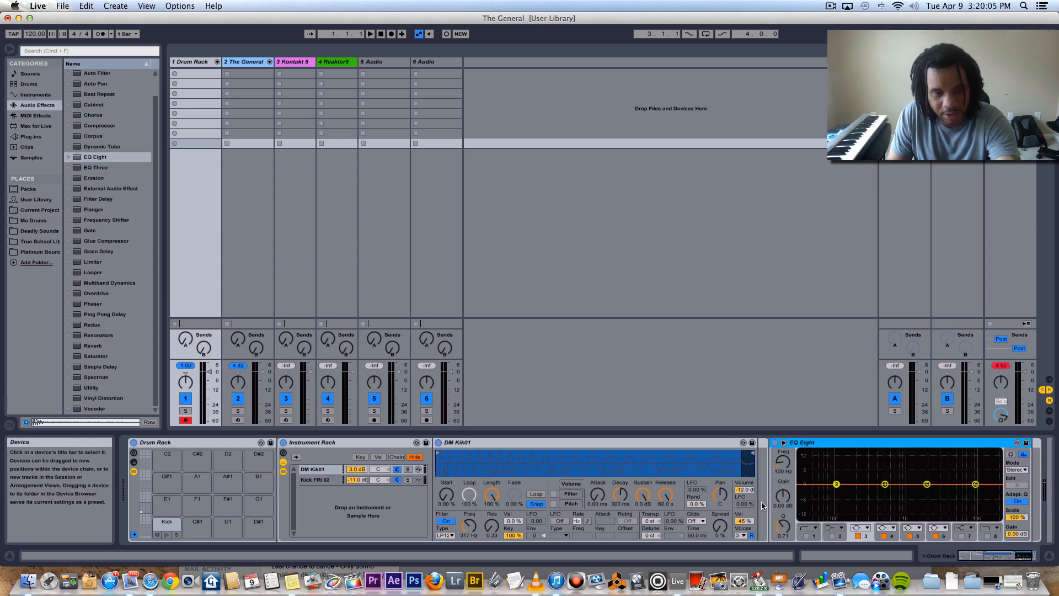
left_click(167, 523)
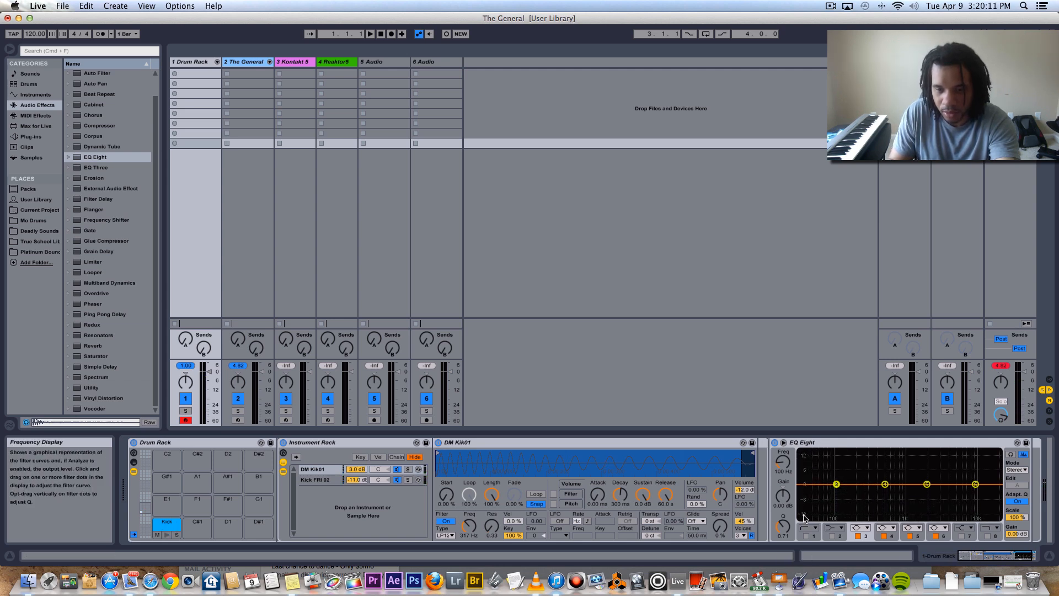
left_click_drag(809, 500, 809, 492)
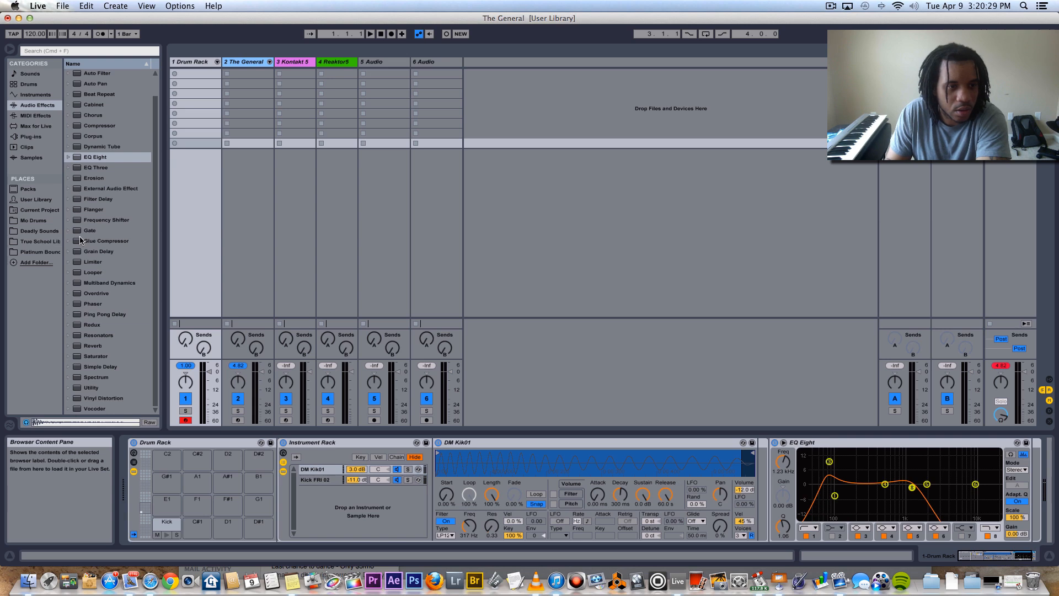
- Add a Compressor after EQ Eight on the DM Kik01 chain
left_click(99, 125)
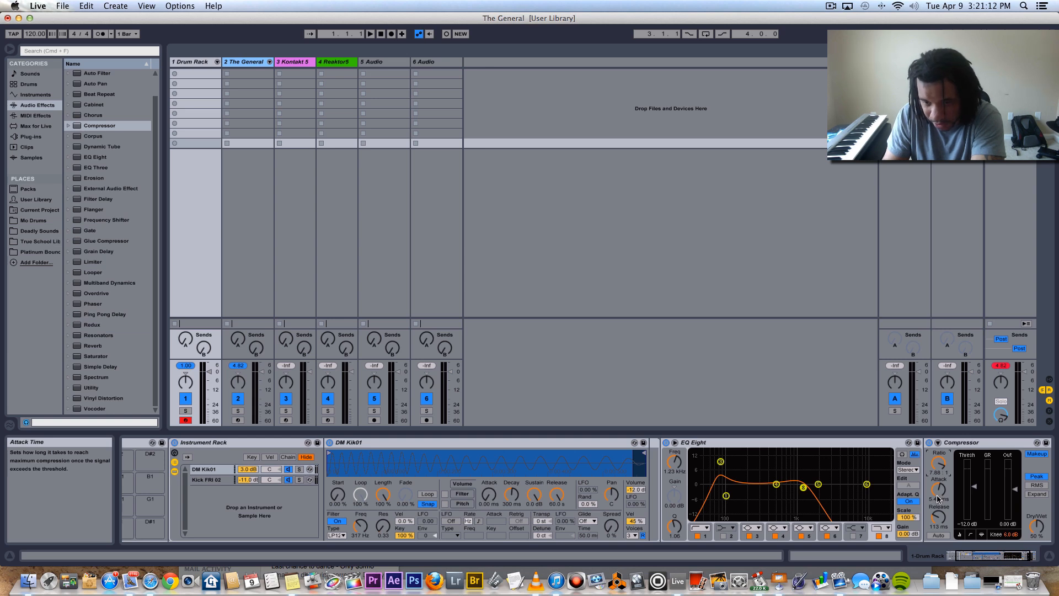
- Raise the Compressor's Attack knob slightly to shorten the kick's attack time
left_click_drag(938, 487, 938, 474)
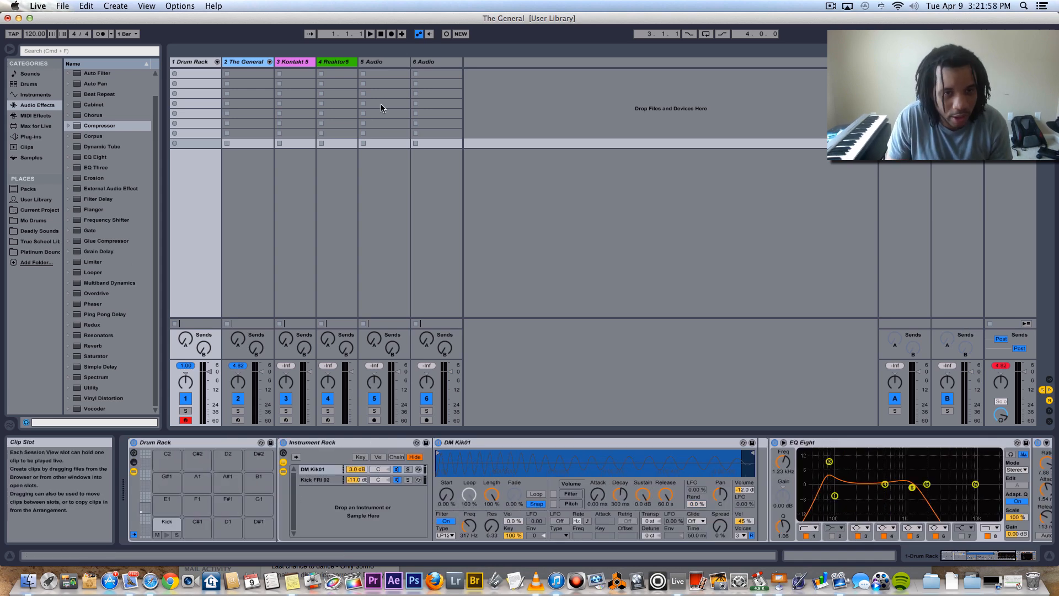
- Select the Reaktor5 track and bring up the browser's built-in Instruments list
left_click(334, 62)
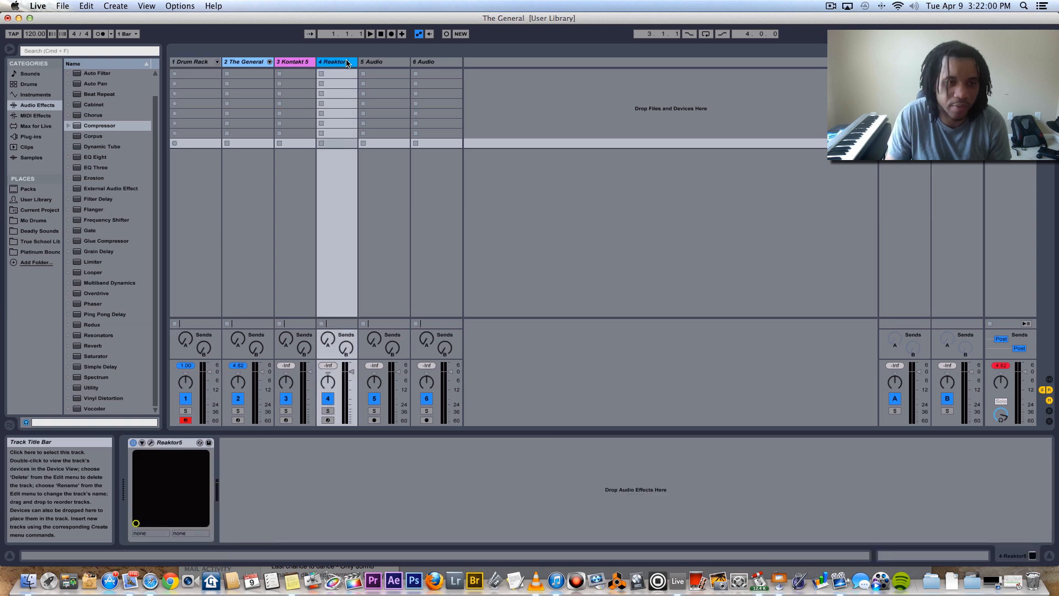
left_click(35, 115)
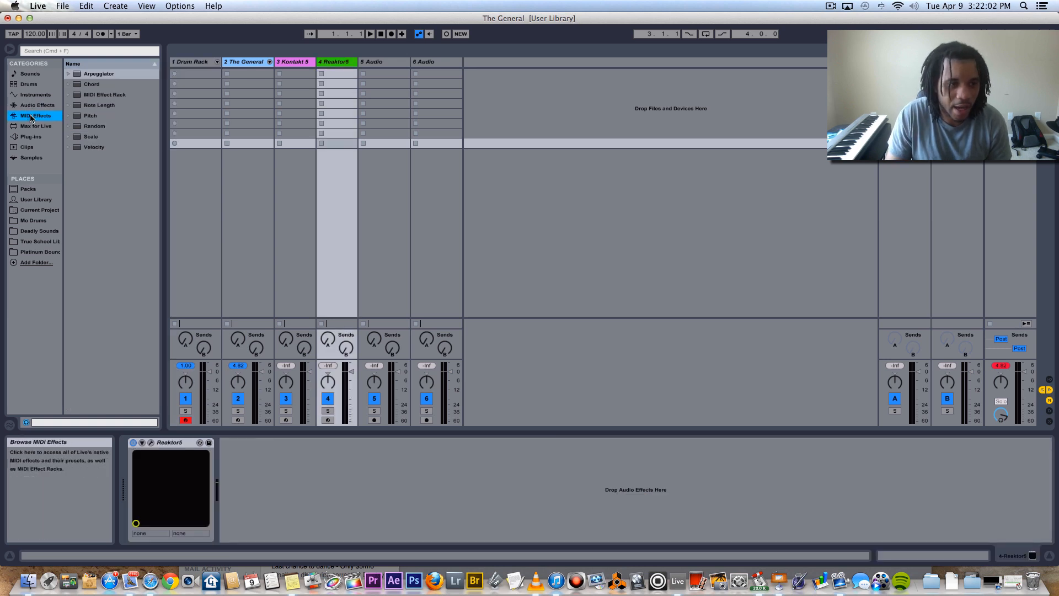
left_click(35, 94)
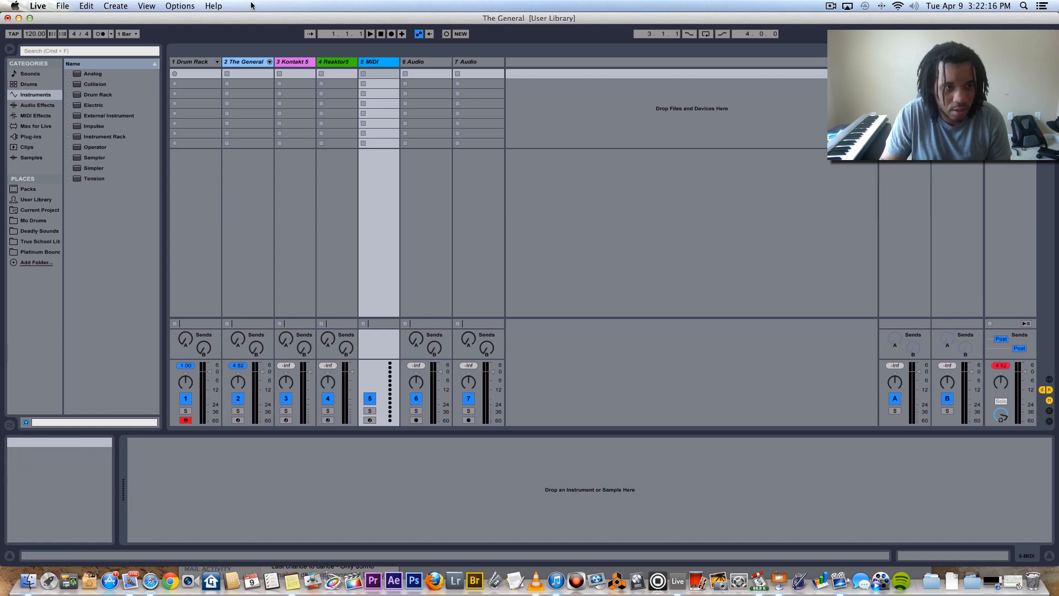
mouse_move(86, 108)
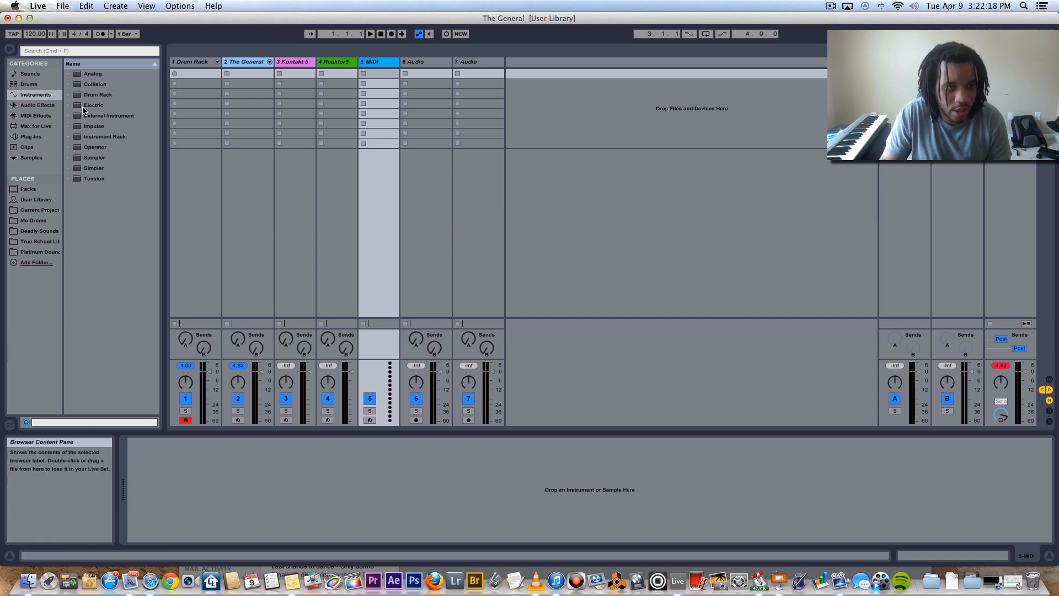
- Load an Instrument Rack on the new track and add Reaktor5 from Native Instruments plug-ins
left_click(105, 137)
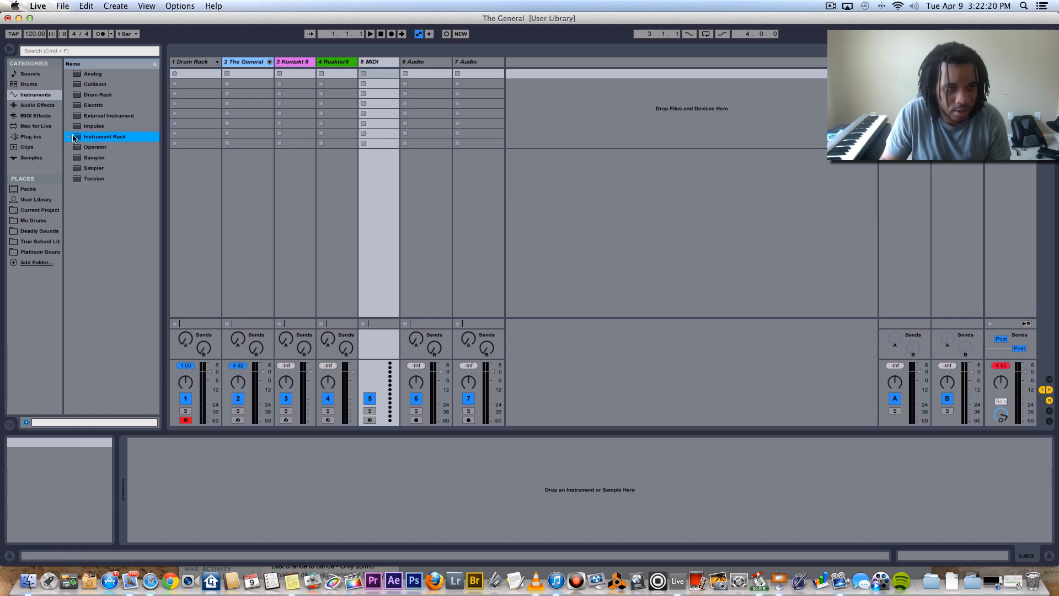
left_click(76, 137)
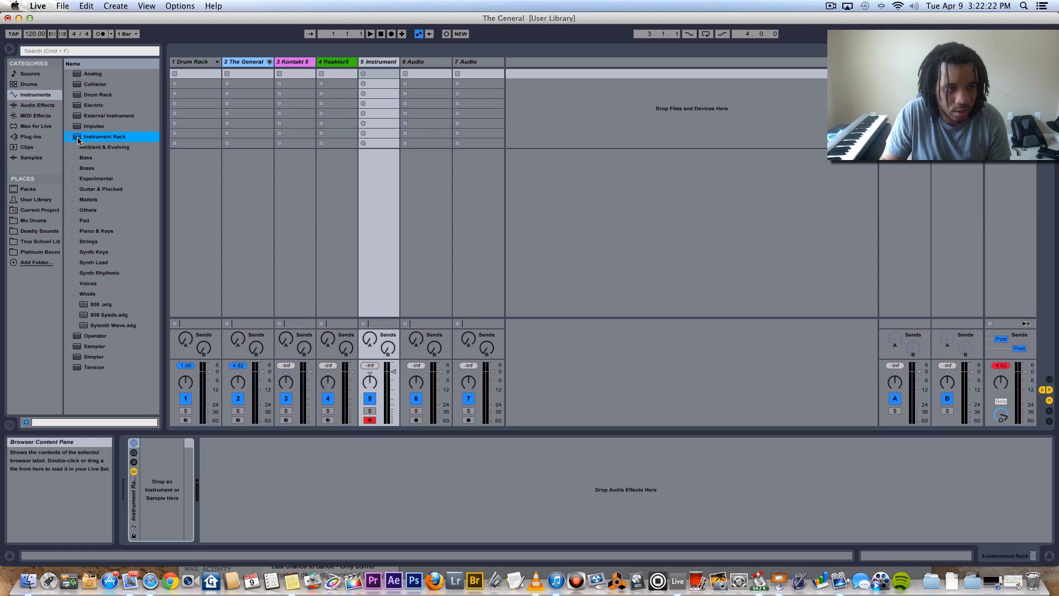
left_click(31, 137)
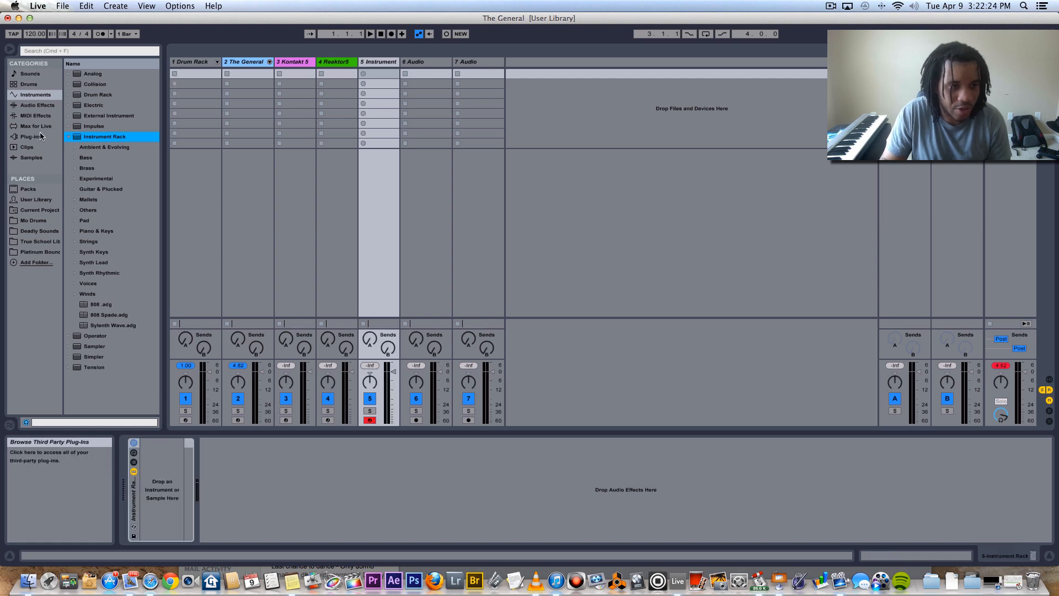
left_click(31, 137)
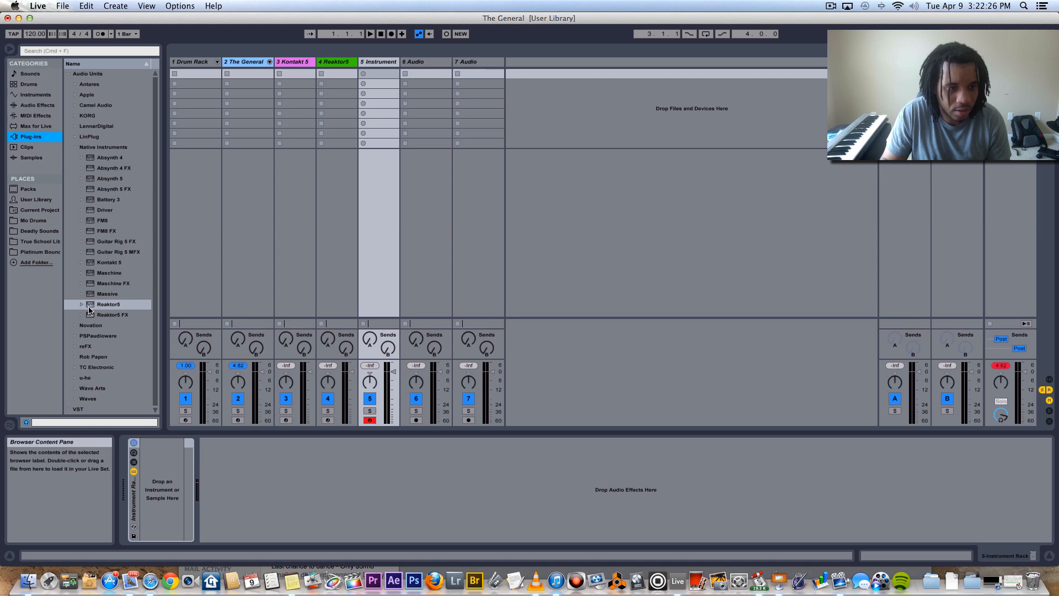
left_click(108, 305)
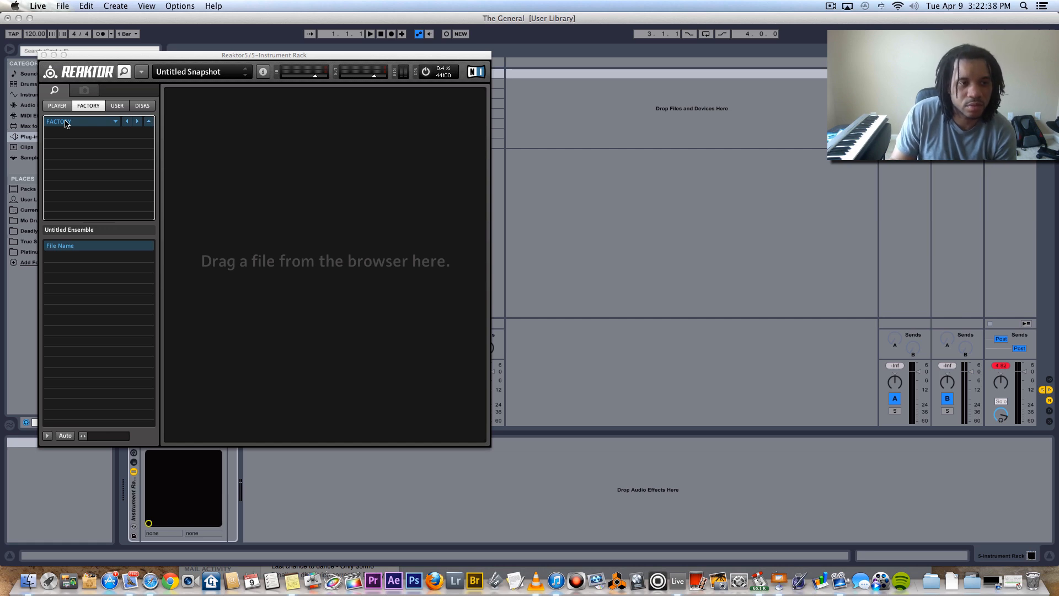
- Browse Reaktor's player instruments and bring up the Razor ensemble entry
left_click(56, 106)
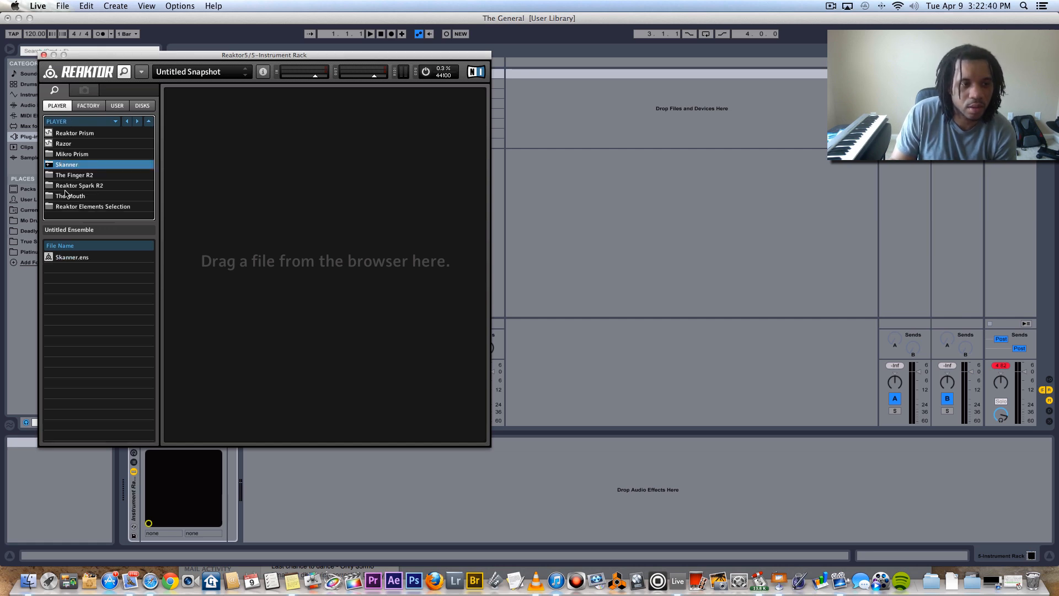
double_click(64, 144)
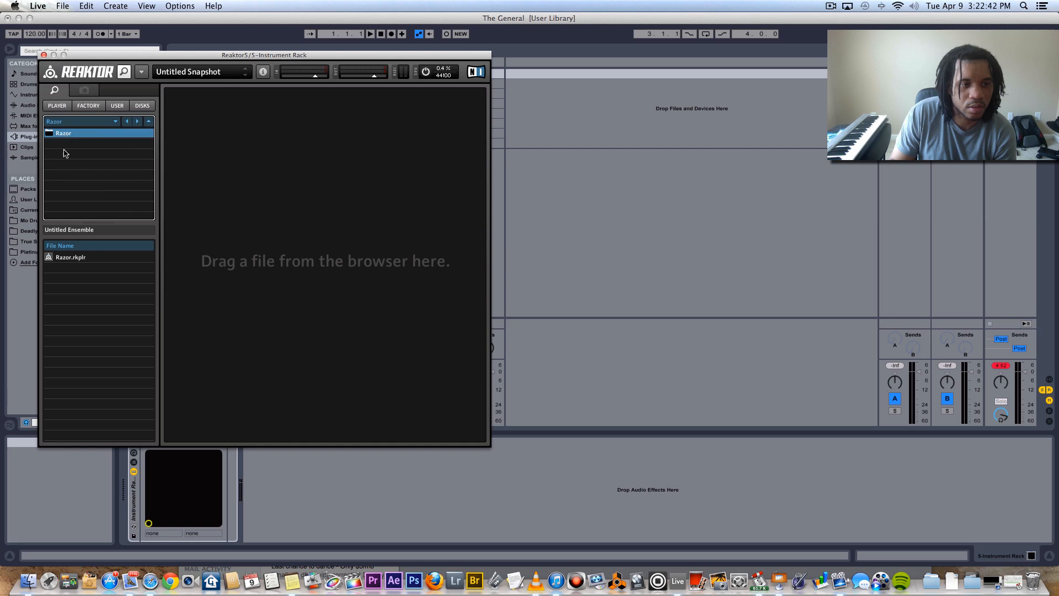
left_click(69, 257)
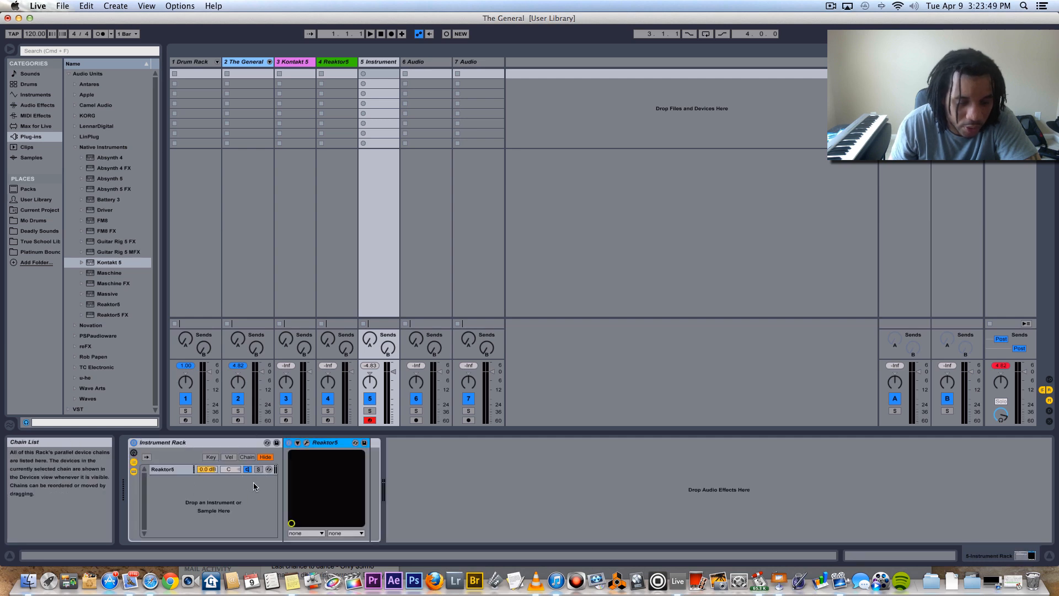
mouse_move(92, 263)
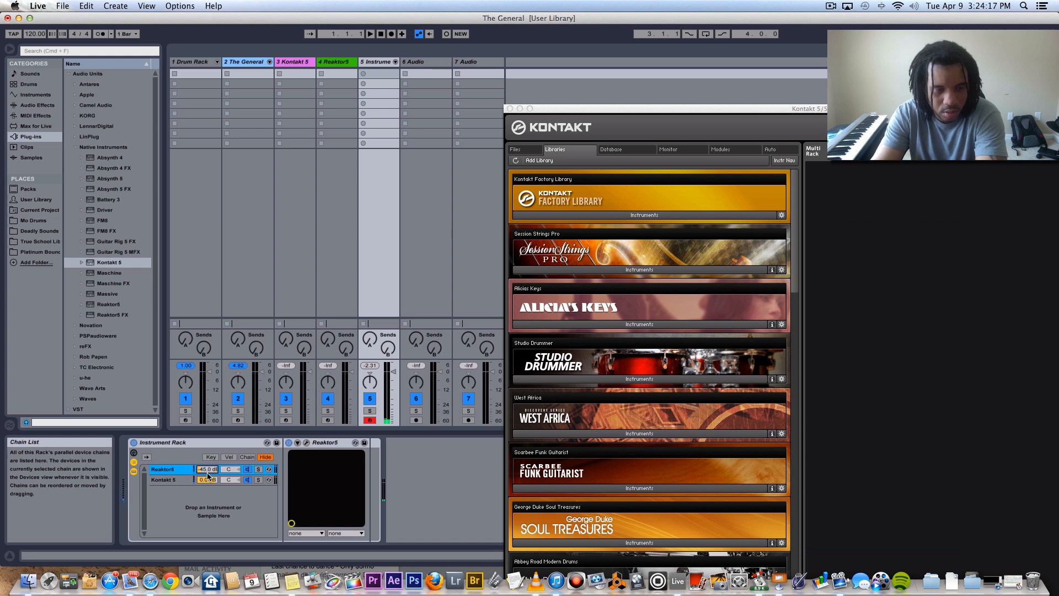
- Load Double Bass Ensemble.nki from the Factory Library into the Kontakt chain
left_click(166, 480)
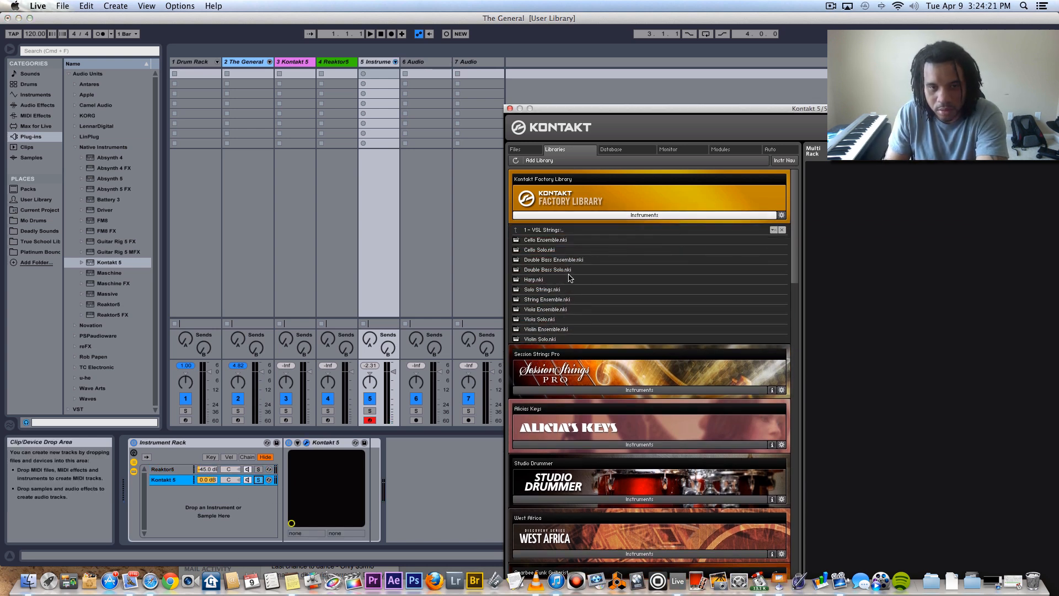
left_click(553, 259)
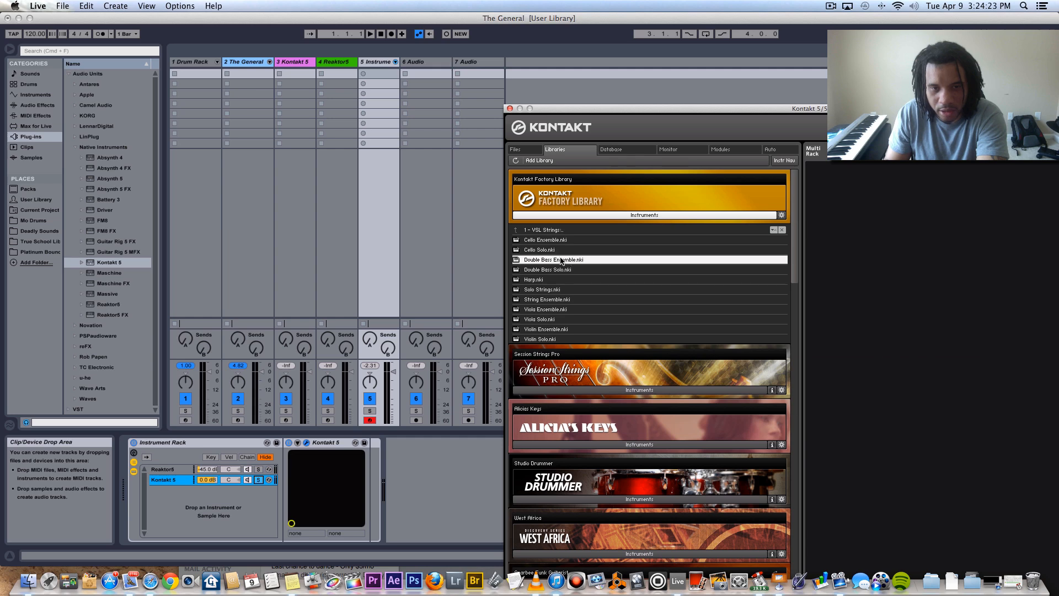
double_click(553, 259)
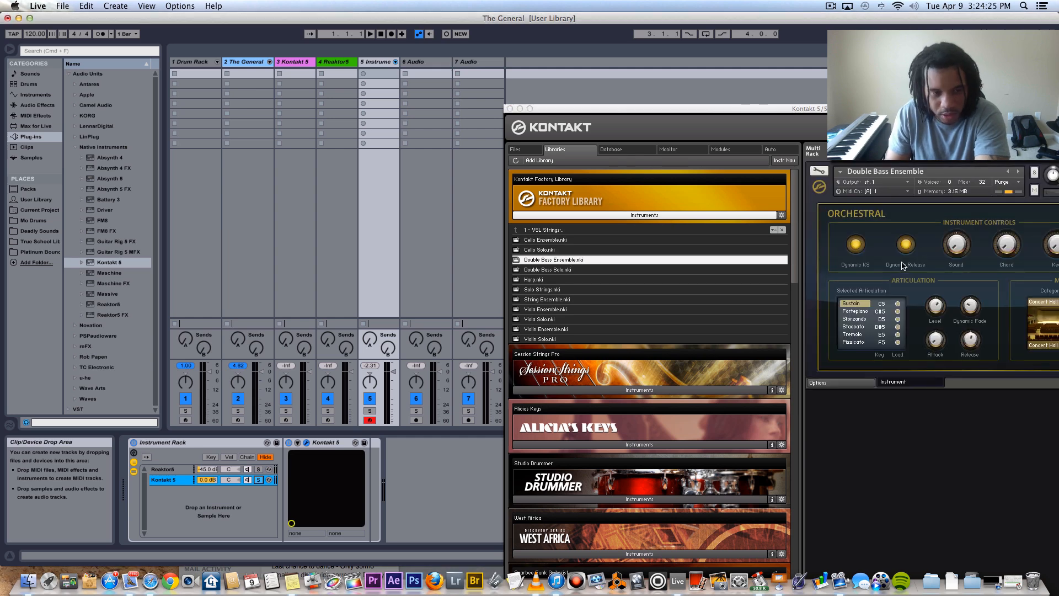
- Review the rack chains' Key and Vel zones, then hide the zone editor
left_click(211, 457)
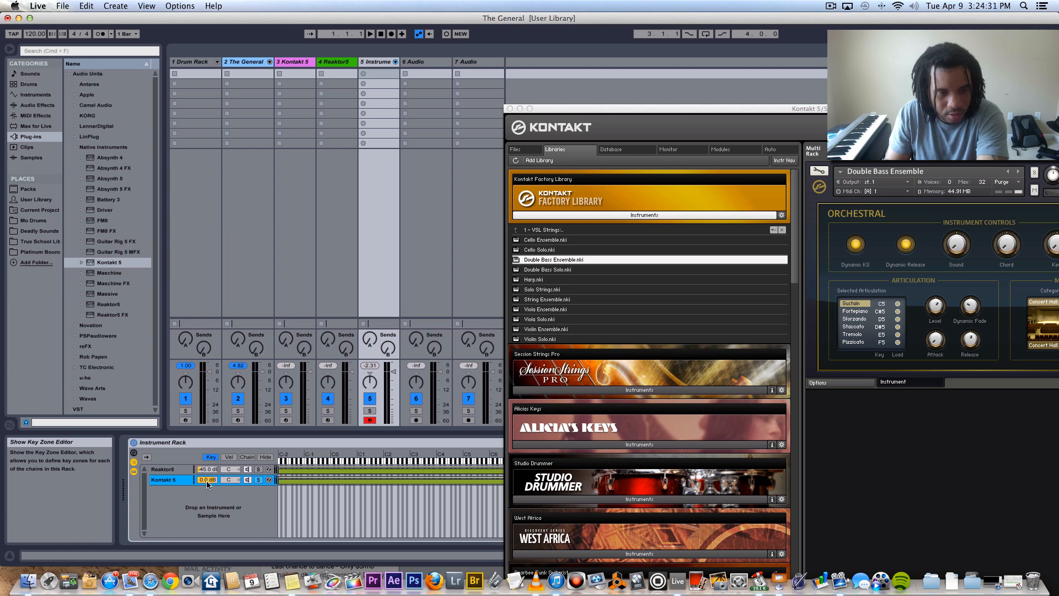
left_click(229, 457)
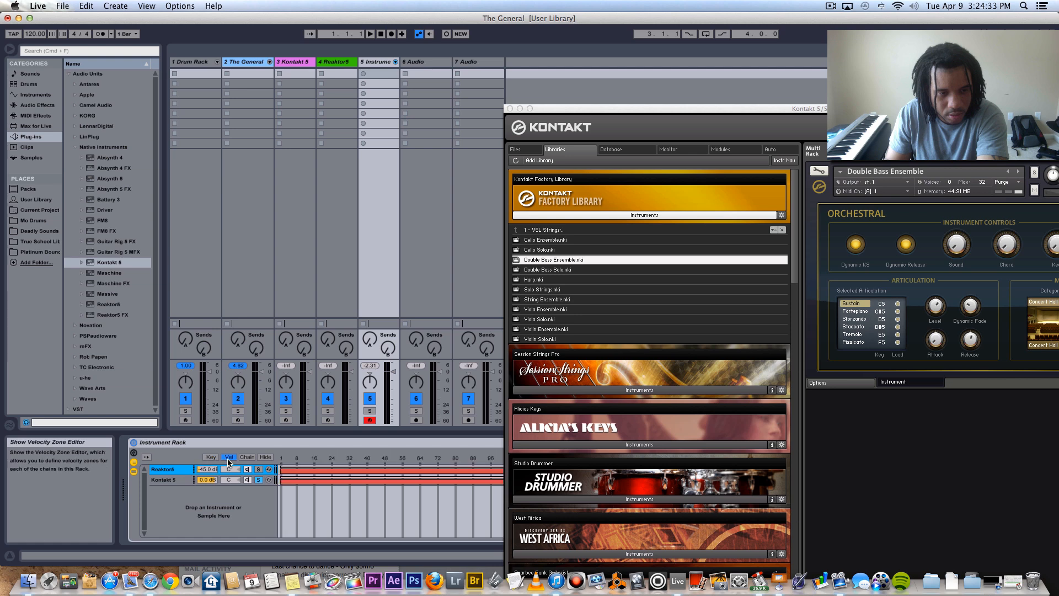
left_click(266, 457)
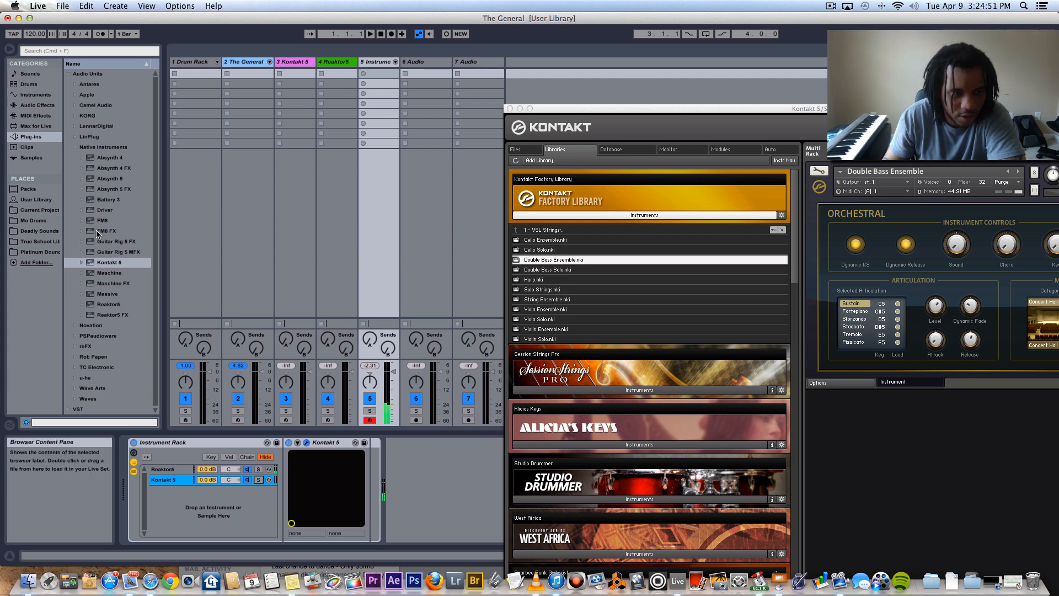
- Add Guitar Rig 5 FX to the rack and narrow its presets to Styles > Funk and Soul
left_click(115, 242)
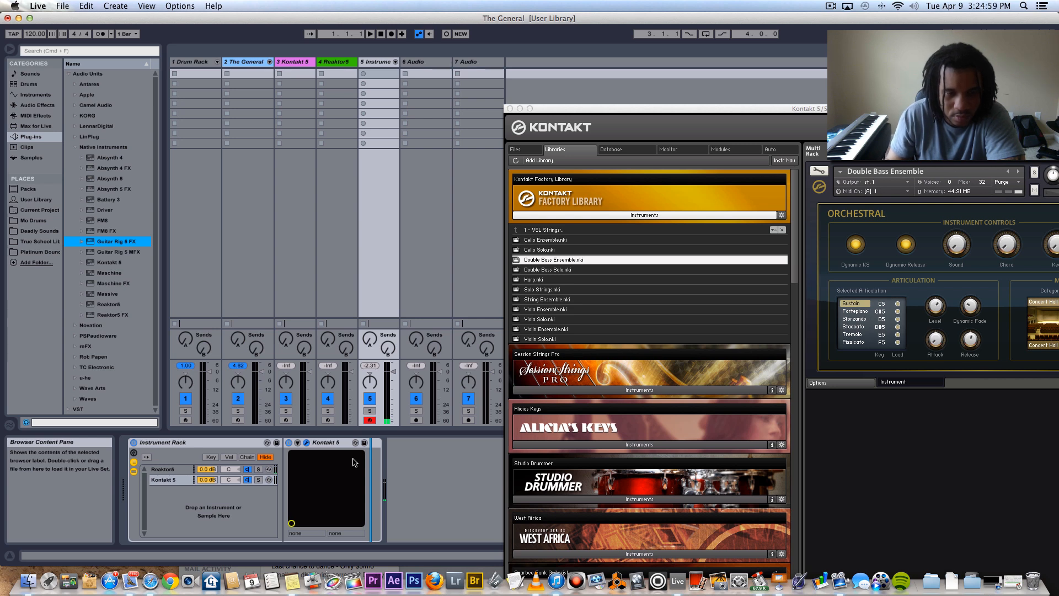
double_click(112, 241)
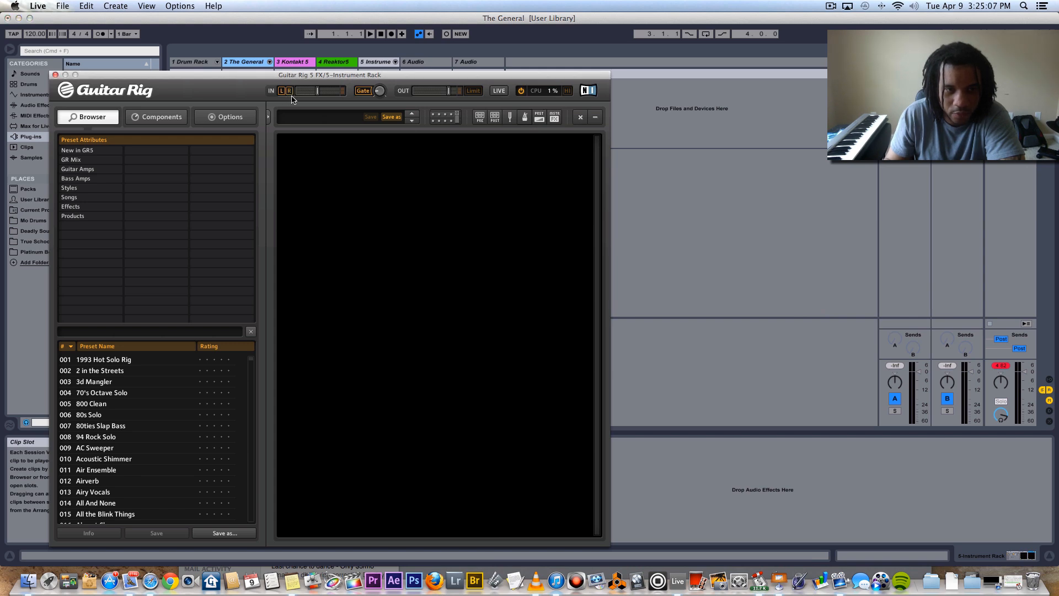
left_click(77, 168)
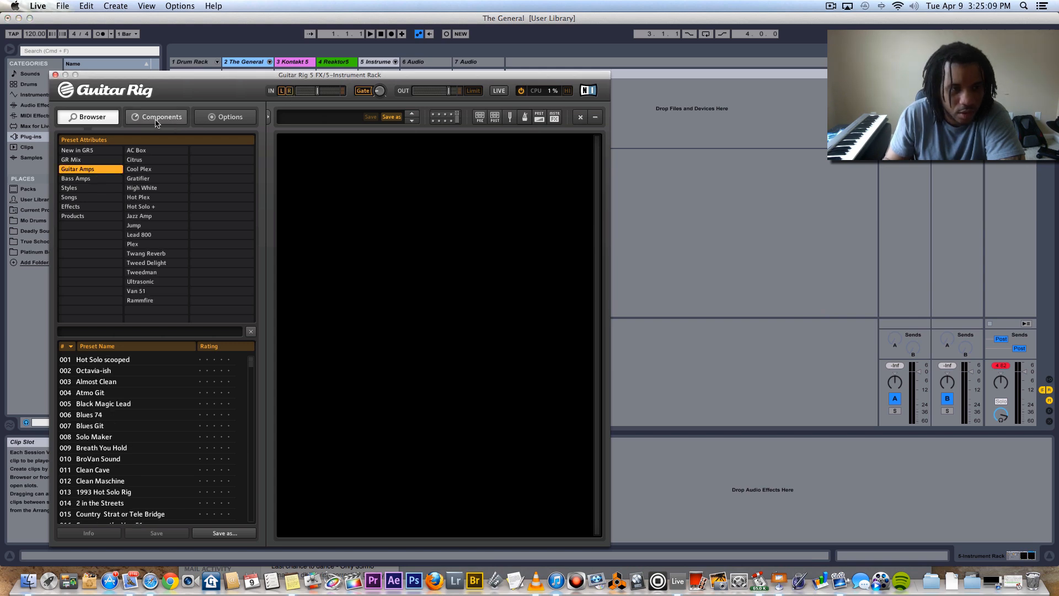
left_click(69, 197)
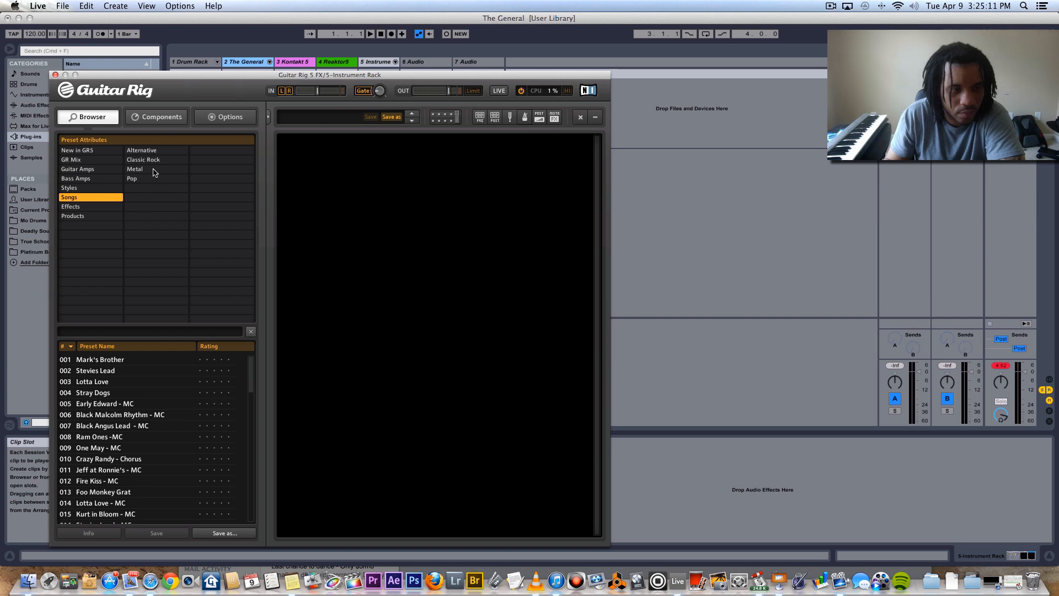
left_click(69, 187)
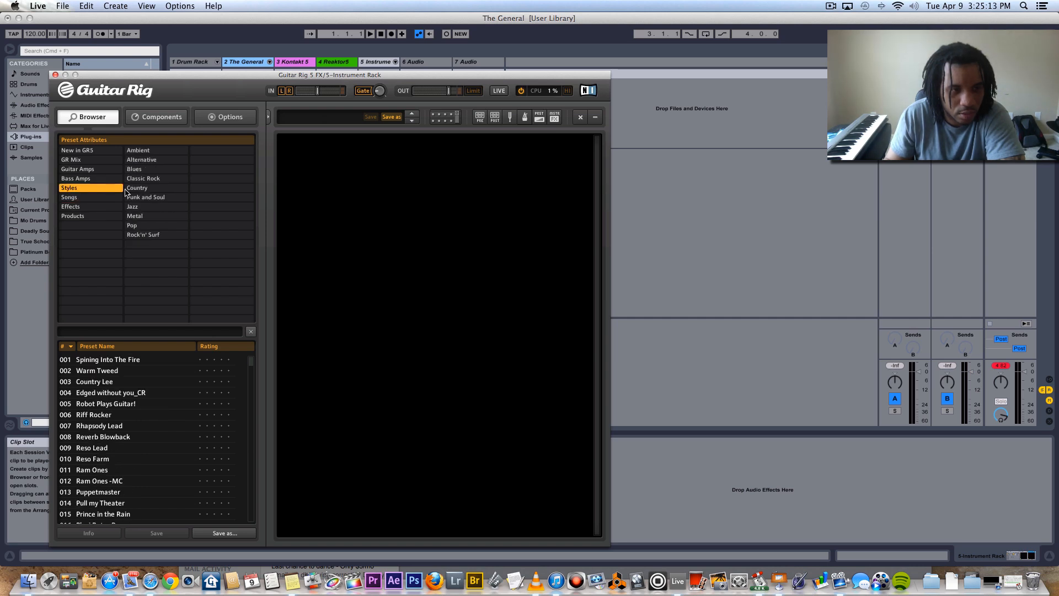
left_click(145, 197)
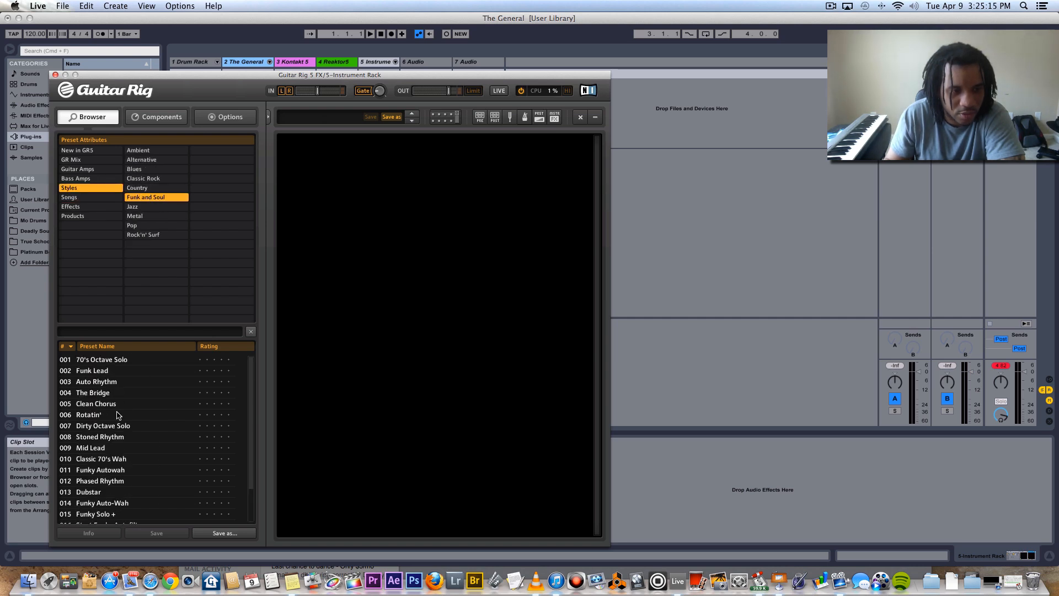
- Audition Rotatin' and Funky Auto-Wah, then load the Phased Rhythm preset
left_click(91, 414)
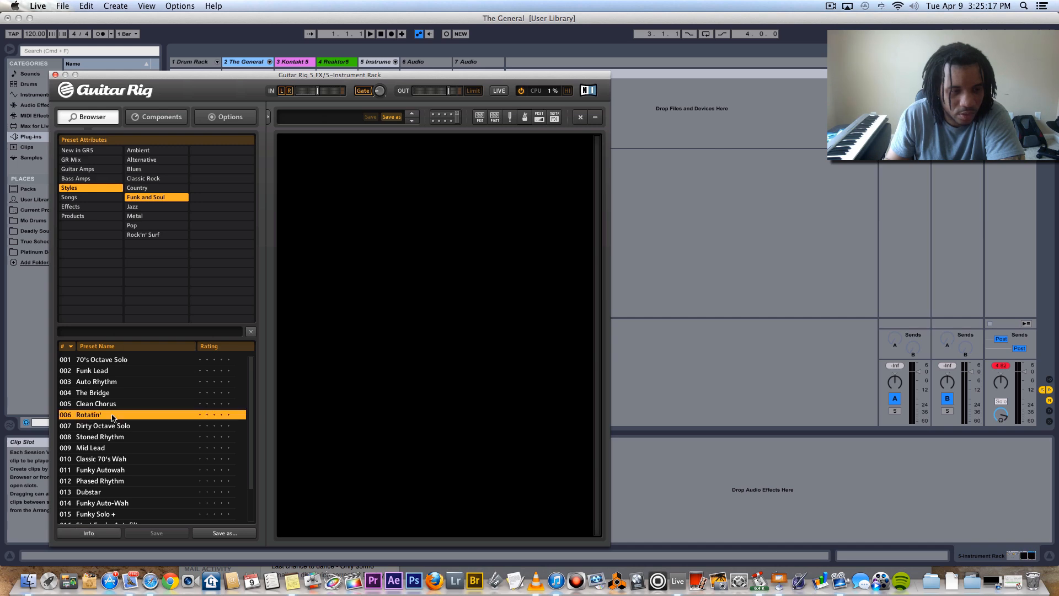
double_click(89, 414)
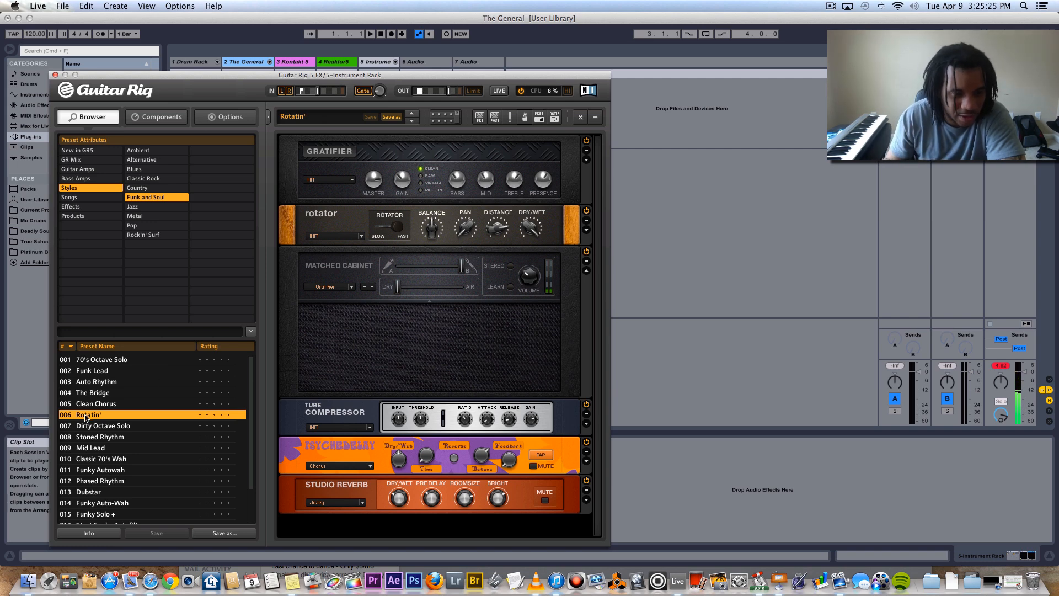
left_click(102, 503)
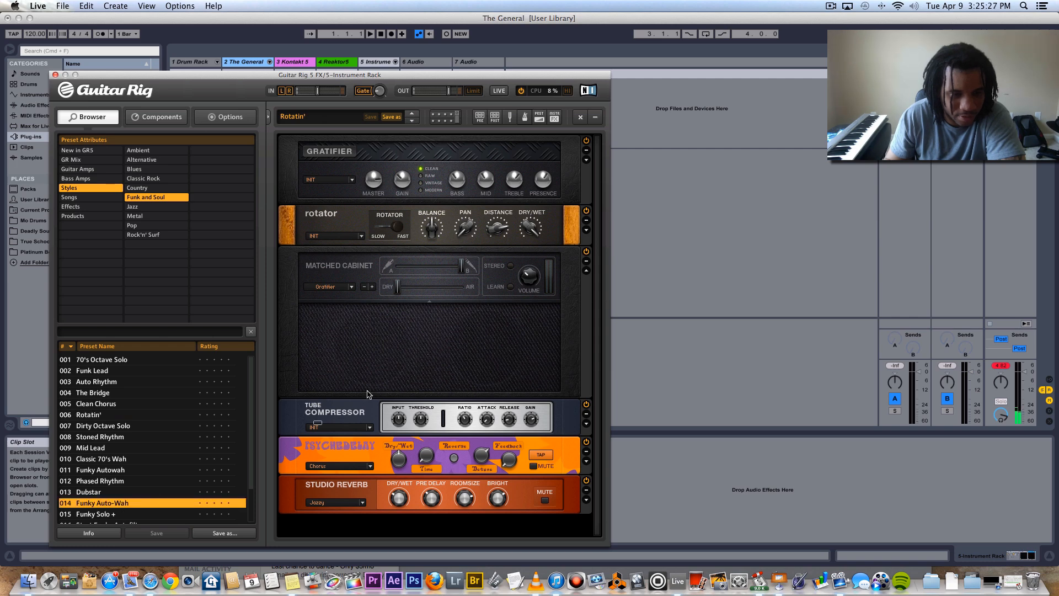
mouse_move(435, 348)
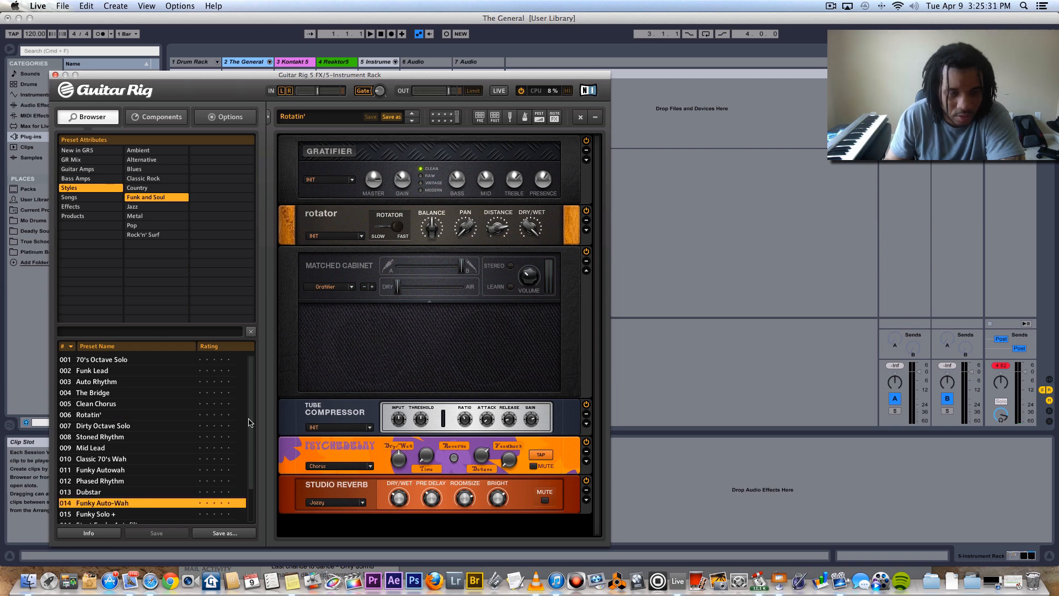
left_click(101, 480)
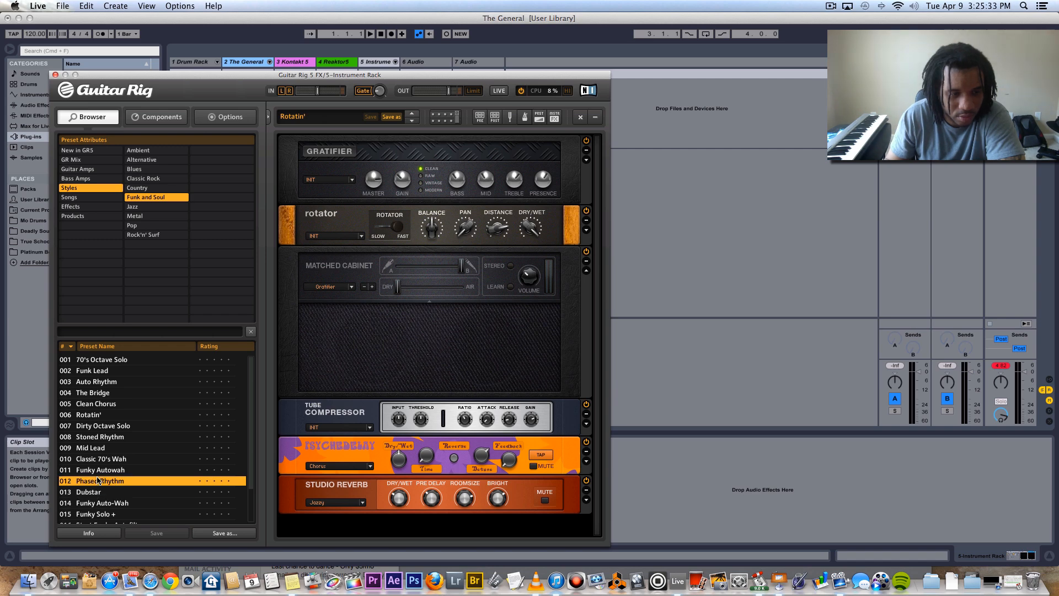
double_click(100, 480)
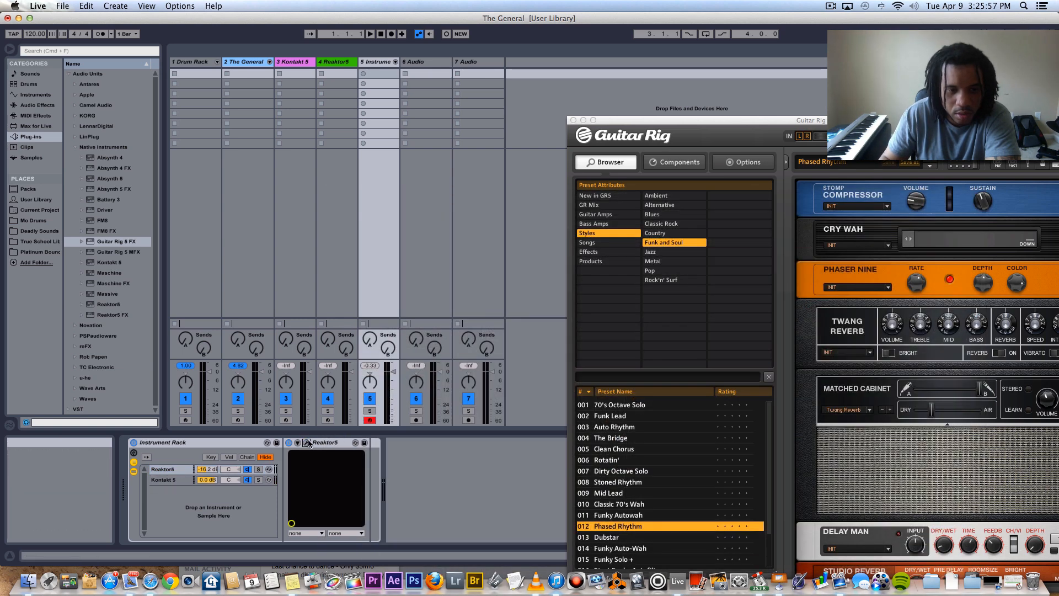
- Set the Reaktor5 chain volume to -11.8 dB, close Guitar Rig and show The General's drum kit
left_click(308, 443)
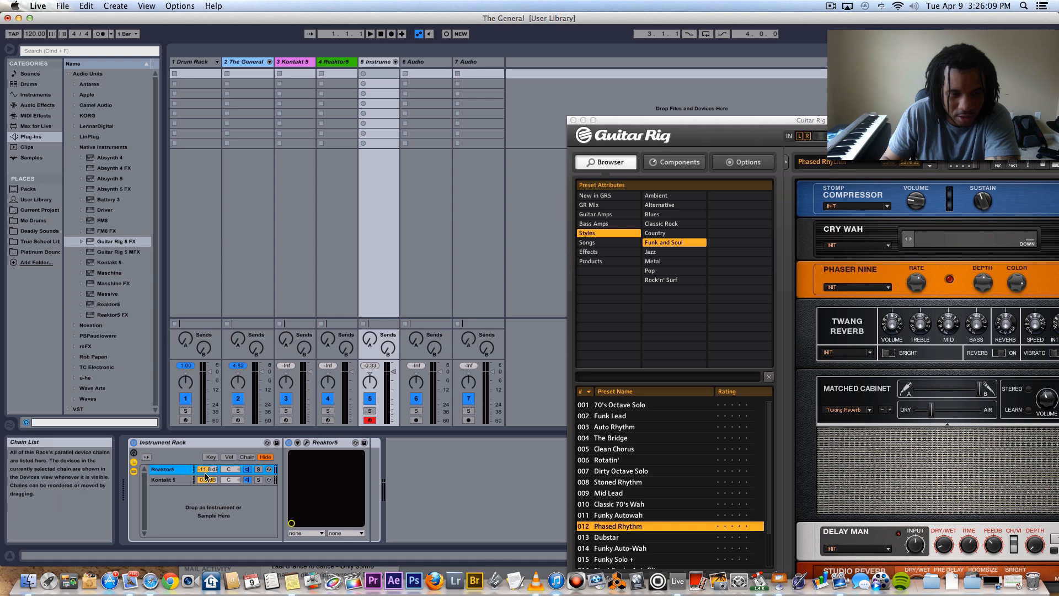
left_click(326, 442)
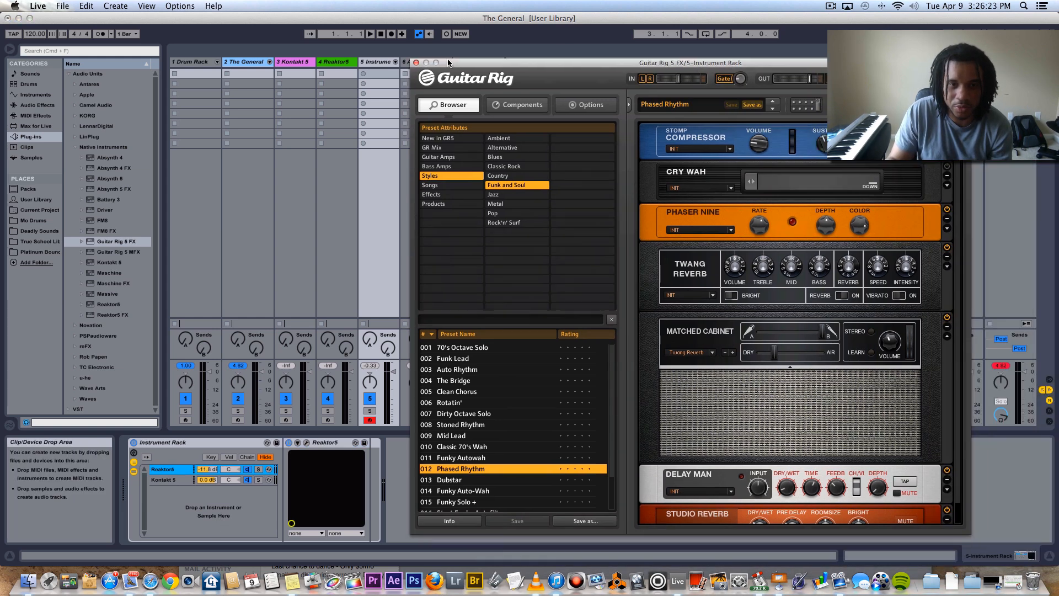
left_click(416, 62)
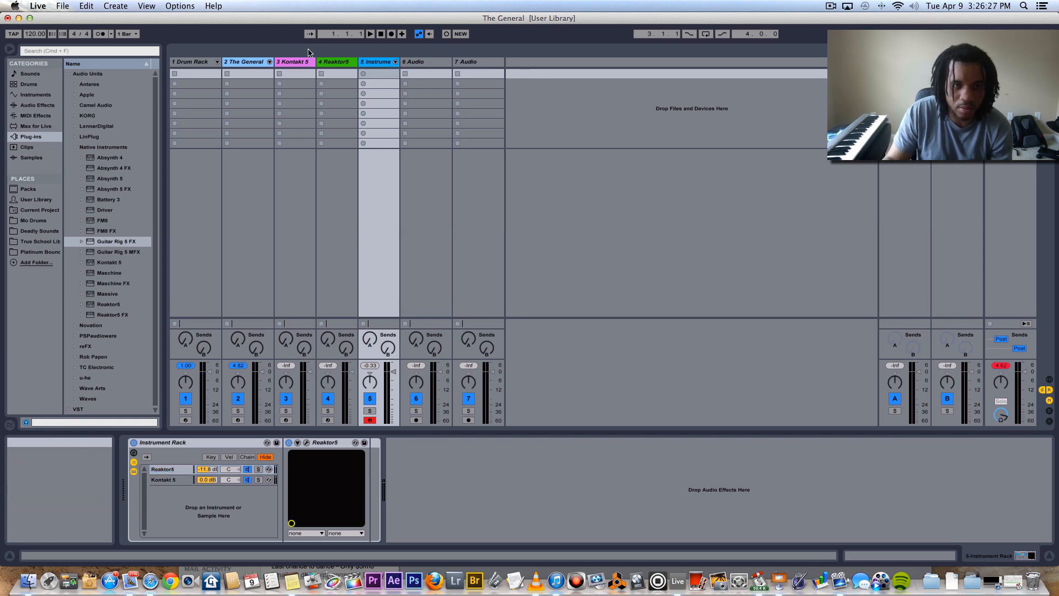
left_click(243, 62)
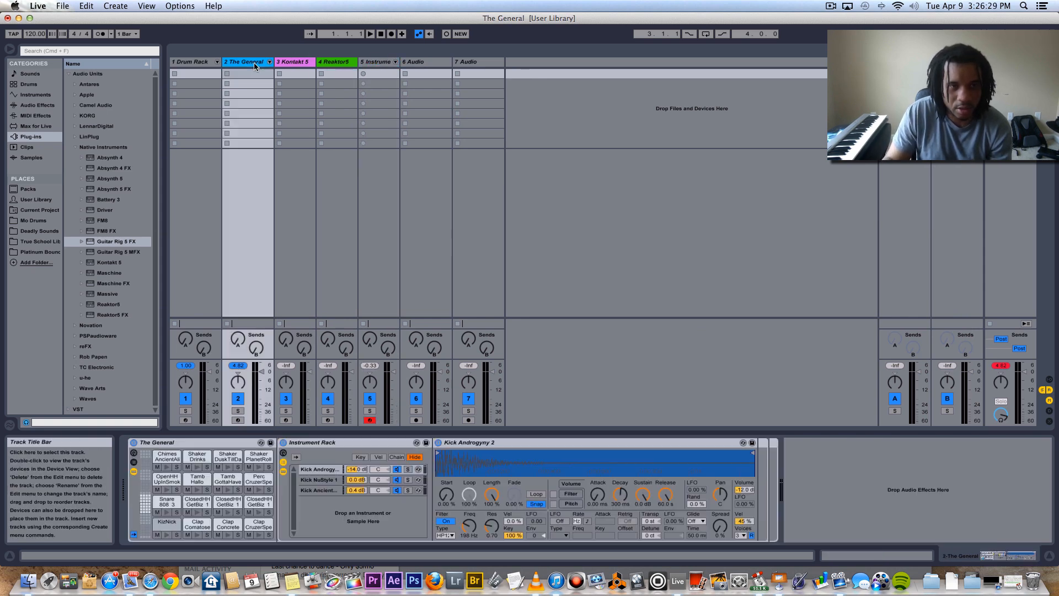